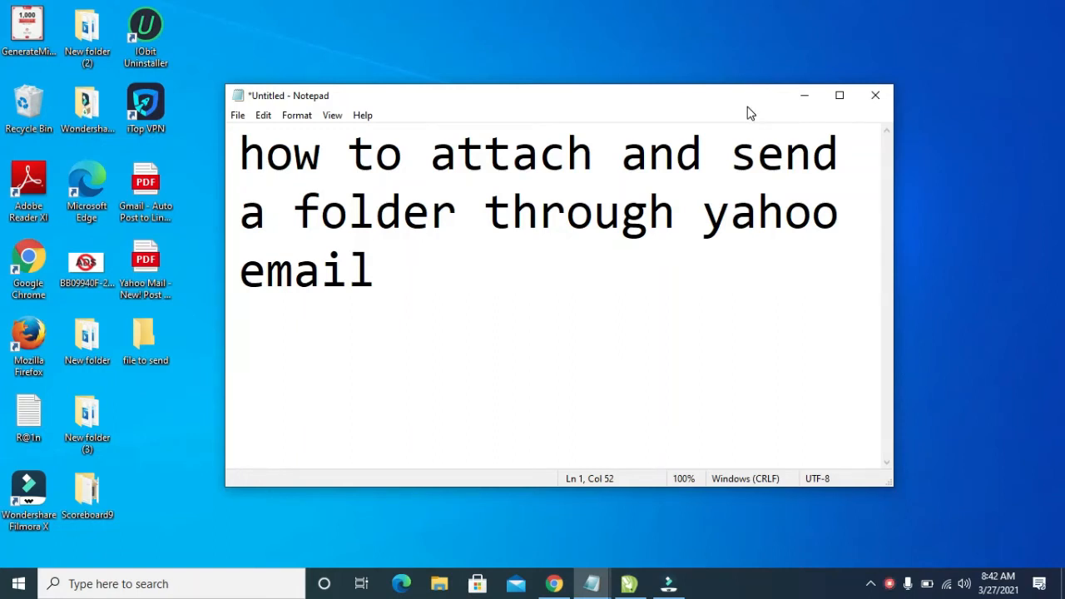
Minimize the Notepad note titled about sending a folder through Yahoo email.
{"action": "left_click", "coordinate": [377, 270]}
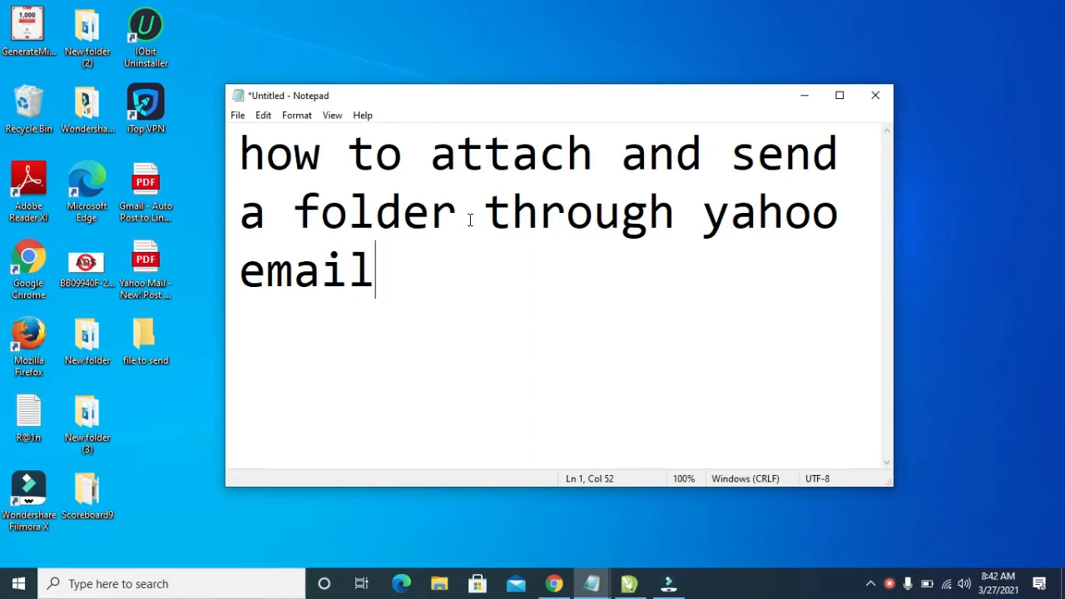
{"action": "mouse_move", "coordinate": [376, 305]}
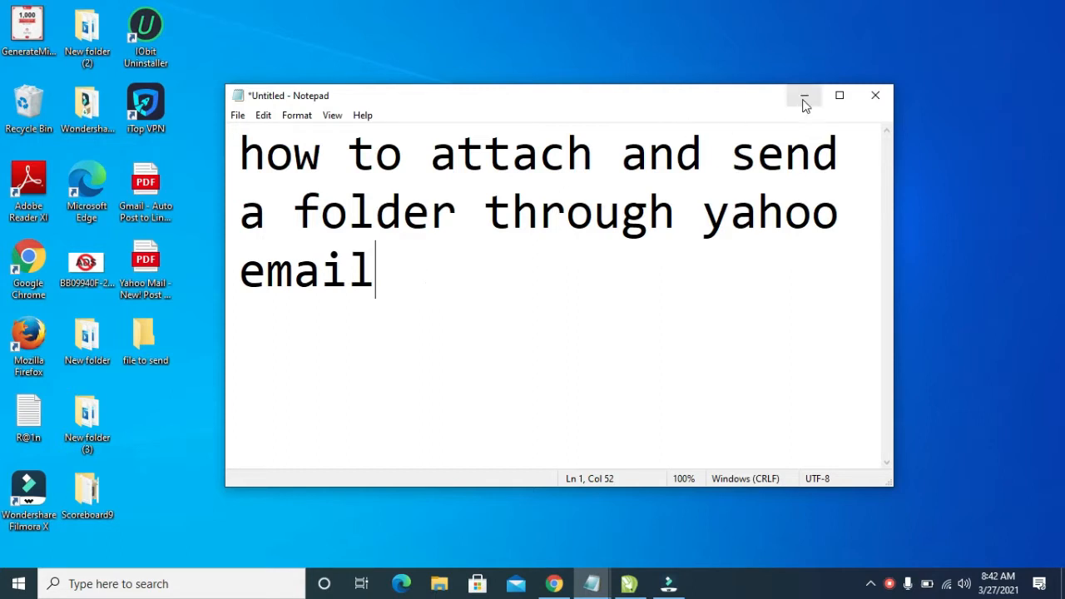
{"action": "left_click", "coordinate": [803, 94]}
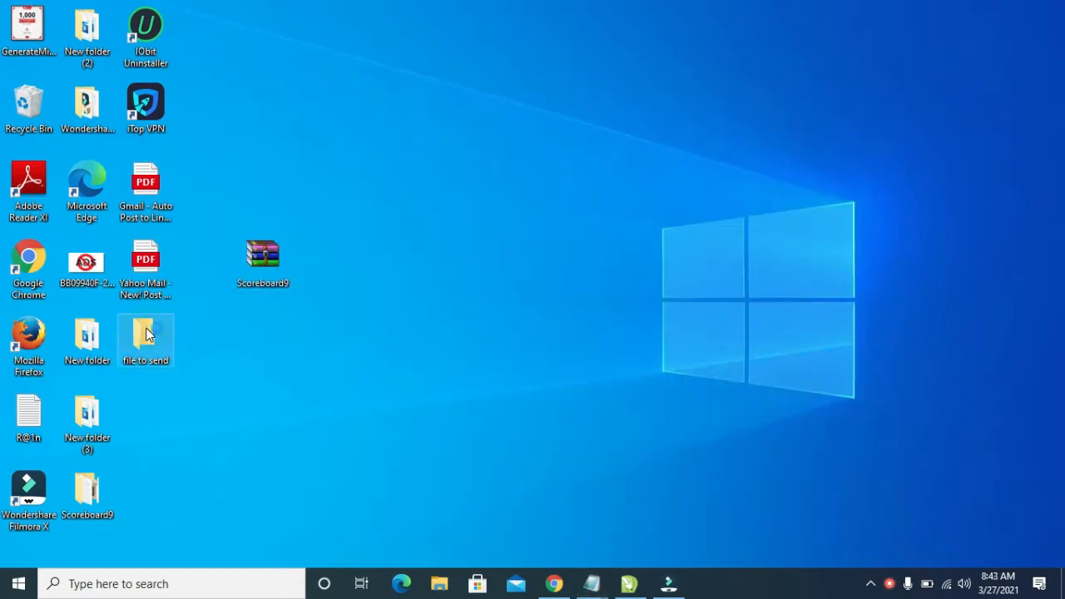
{"action": "mouse_move", "coordinate": [145, 337]}
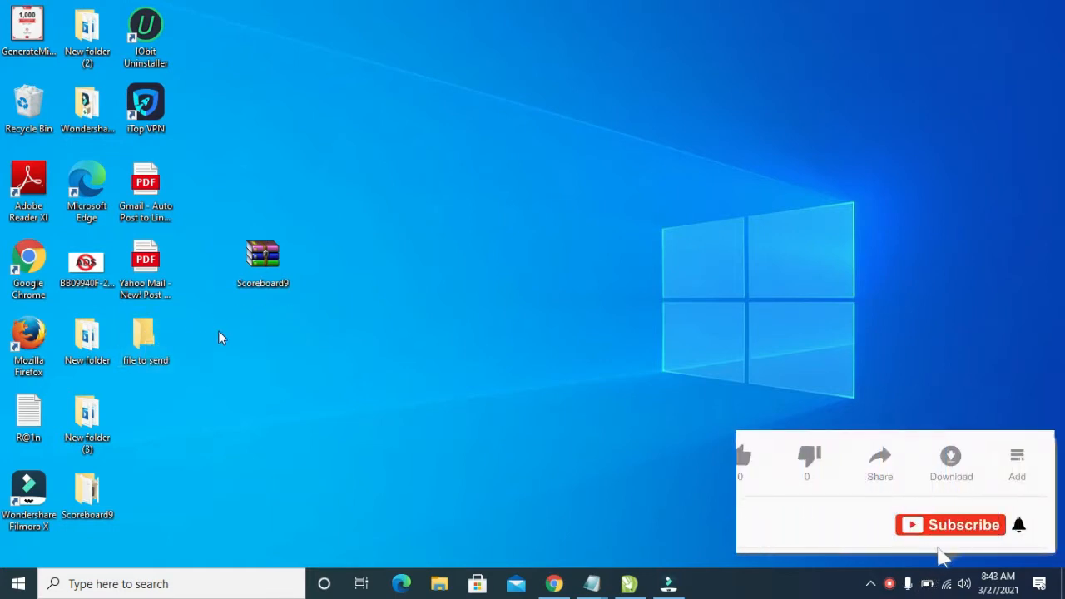
{"action": "left_click", "coordinate": [145, 337]}
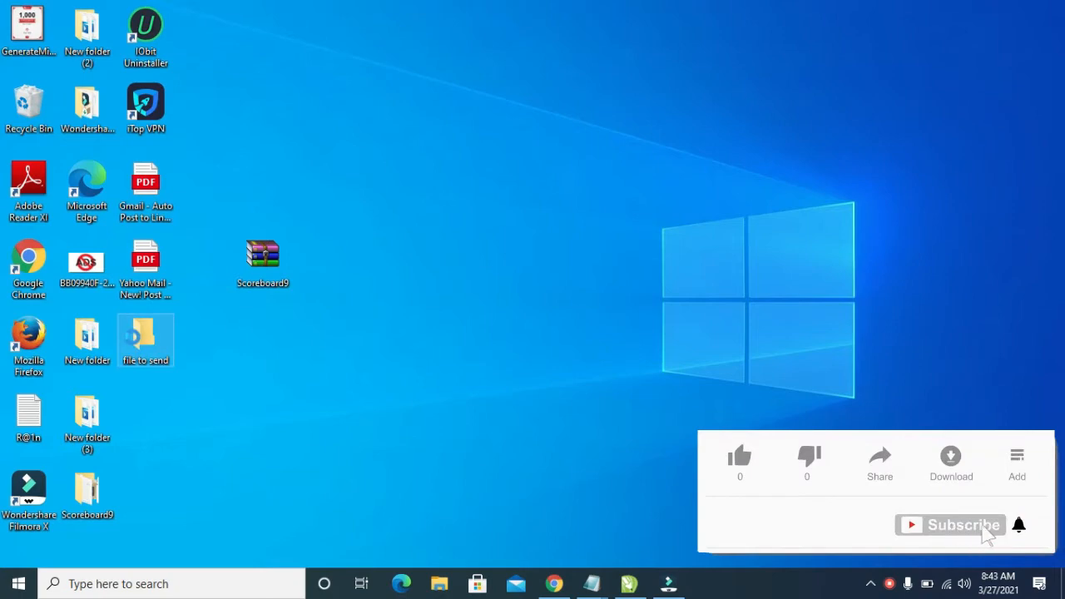
{"action": "double_click", "coordinate": [145, 337]}
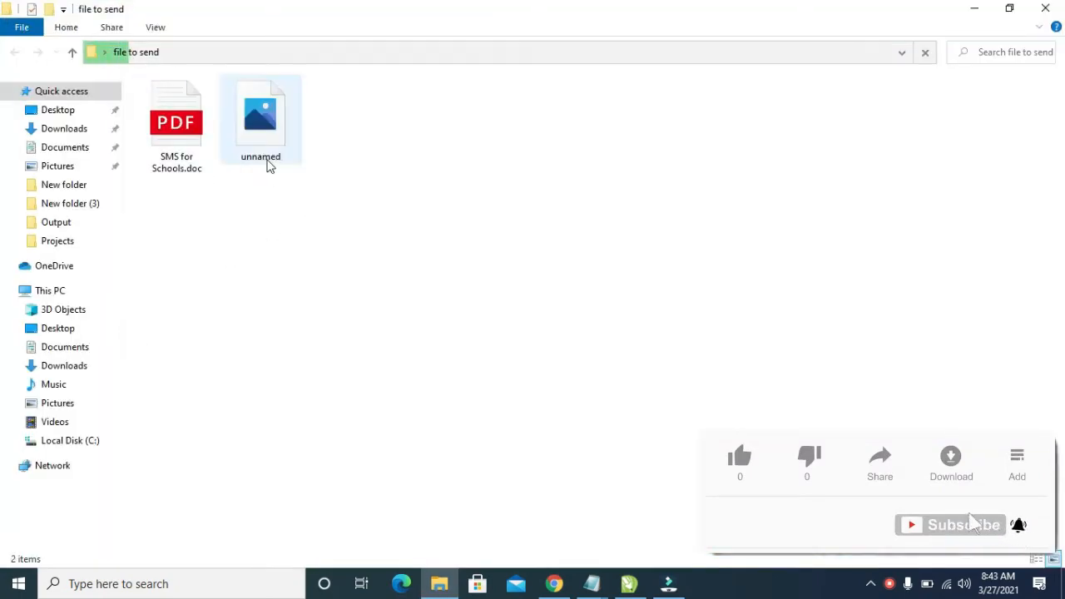
{"action": "right_click", "coordinate": [261, 112]}
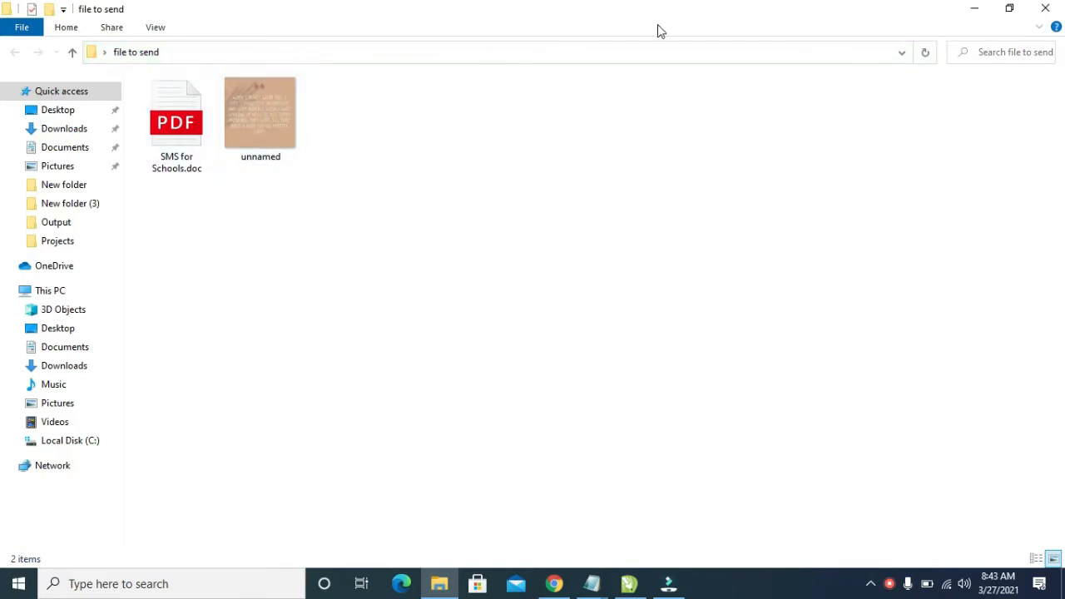
{"action": "mouse_move", "coordinate": [485, 300]}
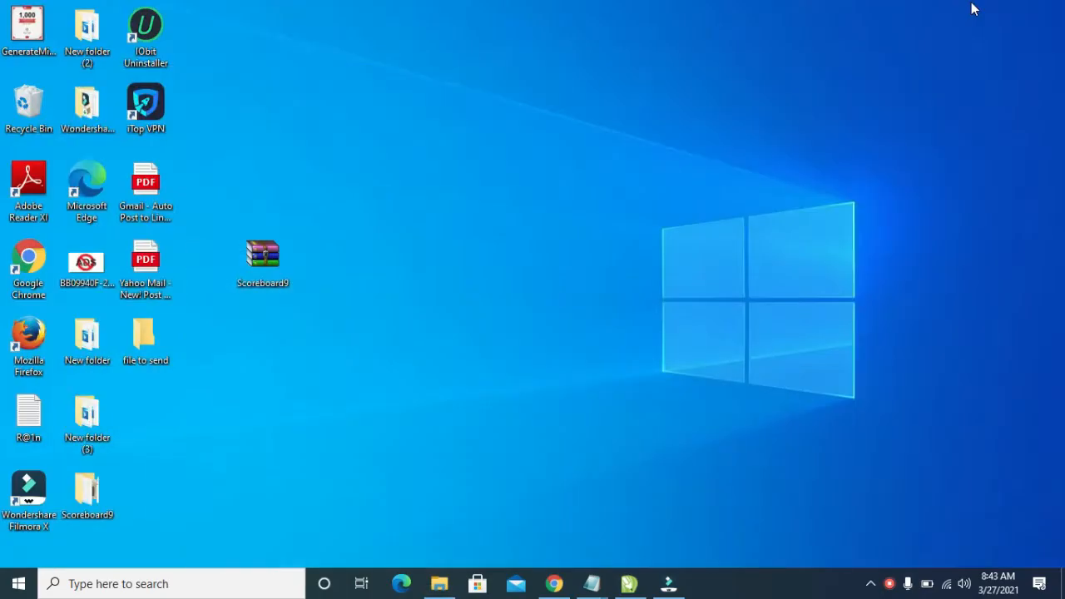
Add a new WinRAR ZIP archive to the desktop via the New menu.
{"action": "left_click", "coordinate": [146, 336]}
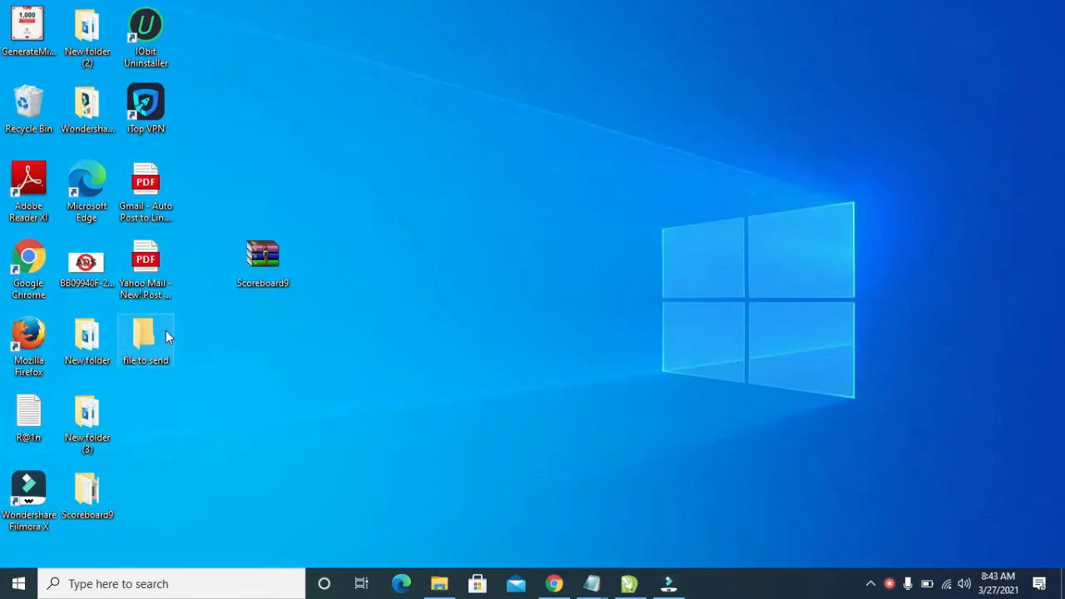
{"action": "mouse_move", "coordinate": [145, 337]}
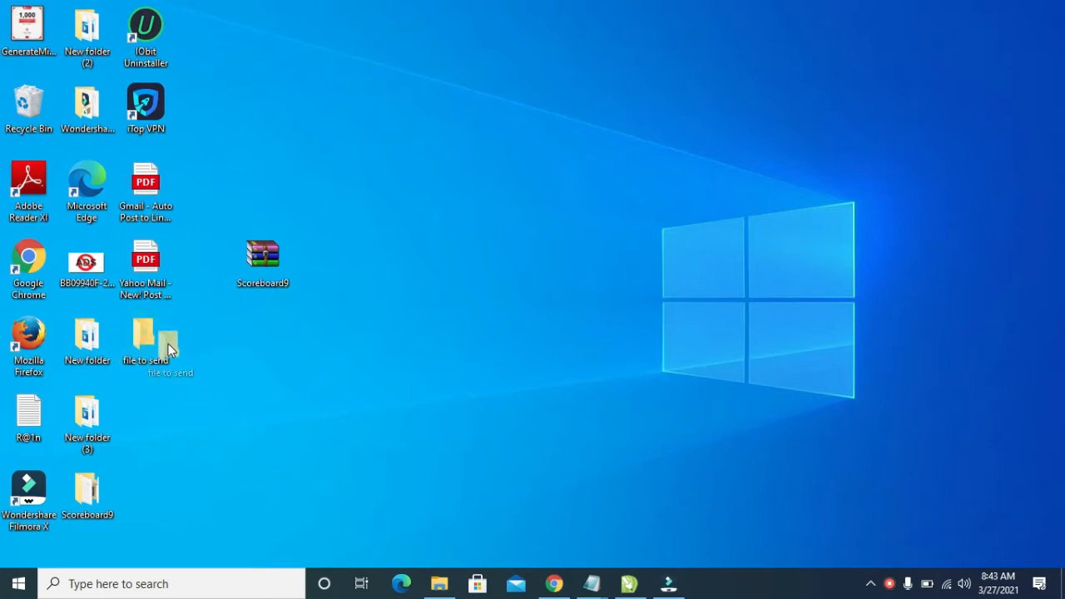
{"action": "right_click", "coordinate": [224, 370]}
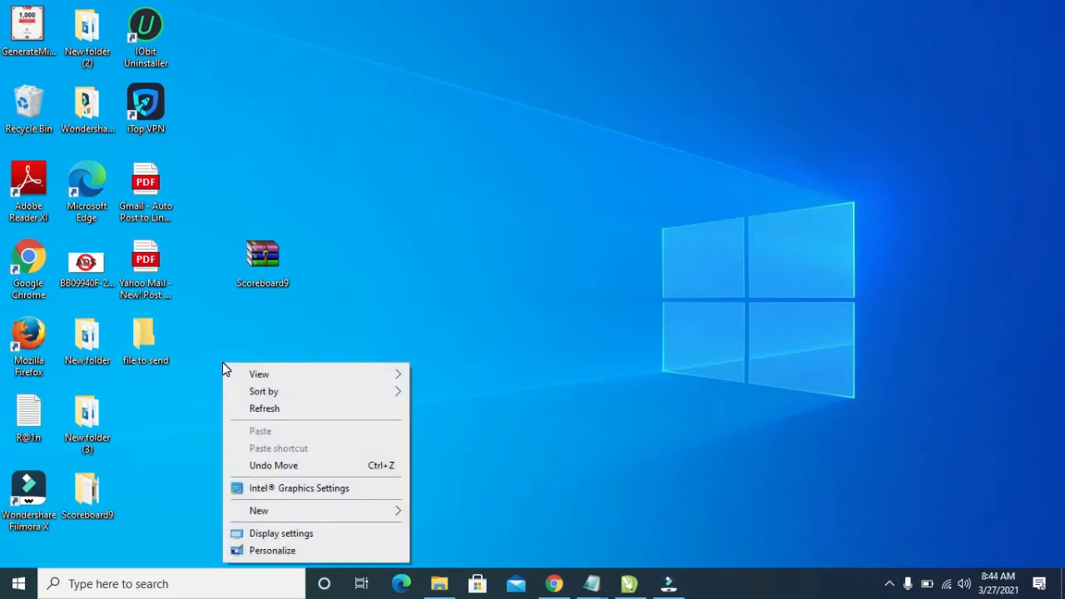
{"action": "left_click", "coordinate": [259, 510]}
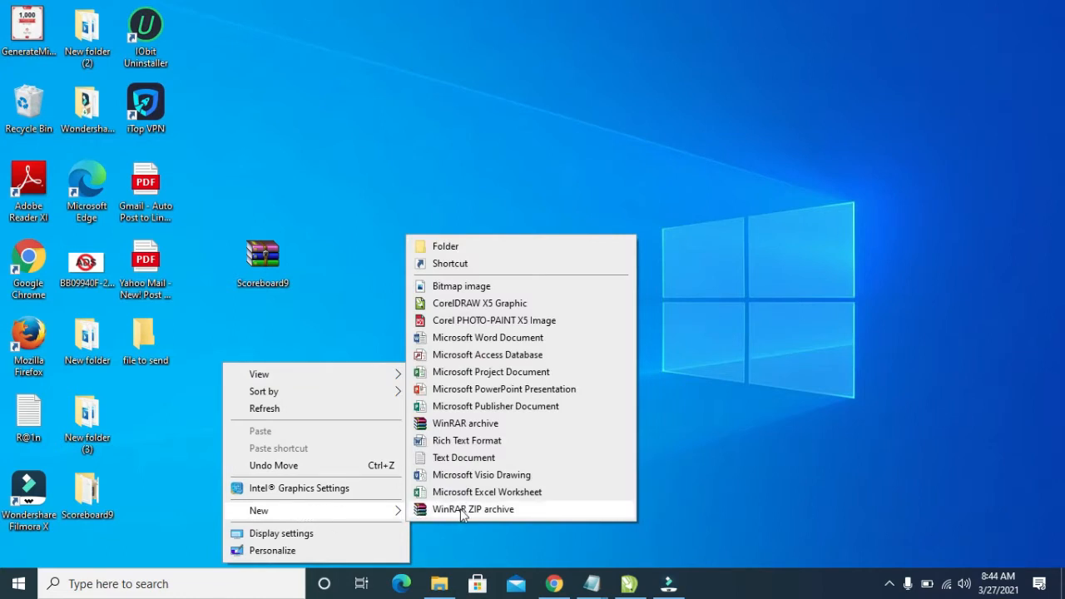
{"action": "mouse_move", "coordinate": [462, 516]}
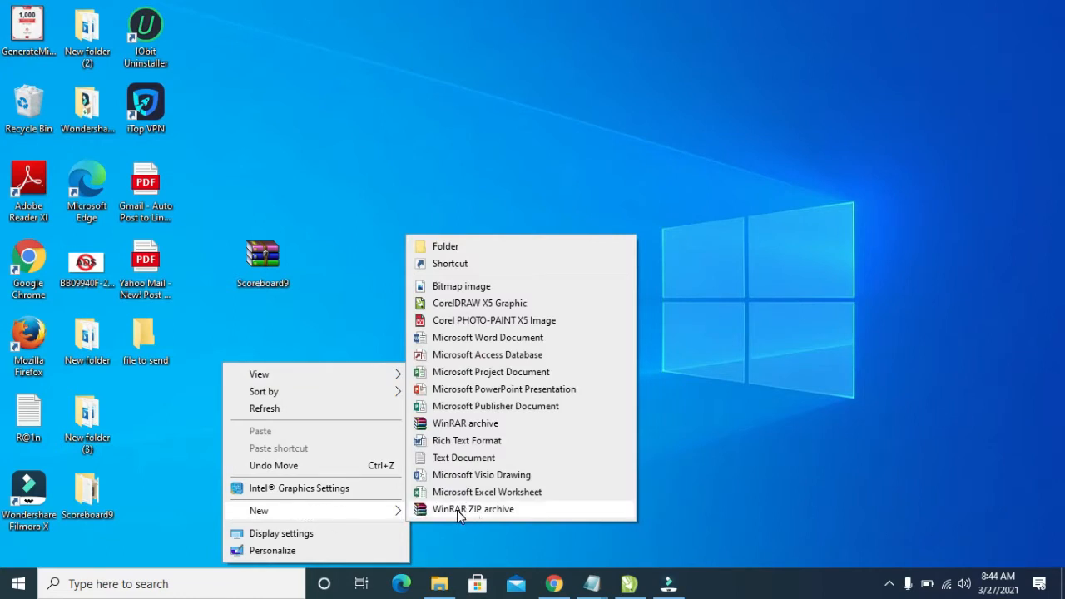
{"action": "mouse_move", "coordinate": [497, 518]}
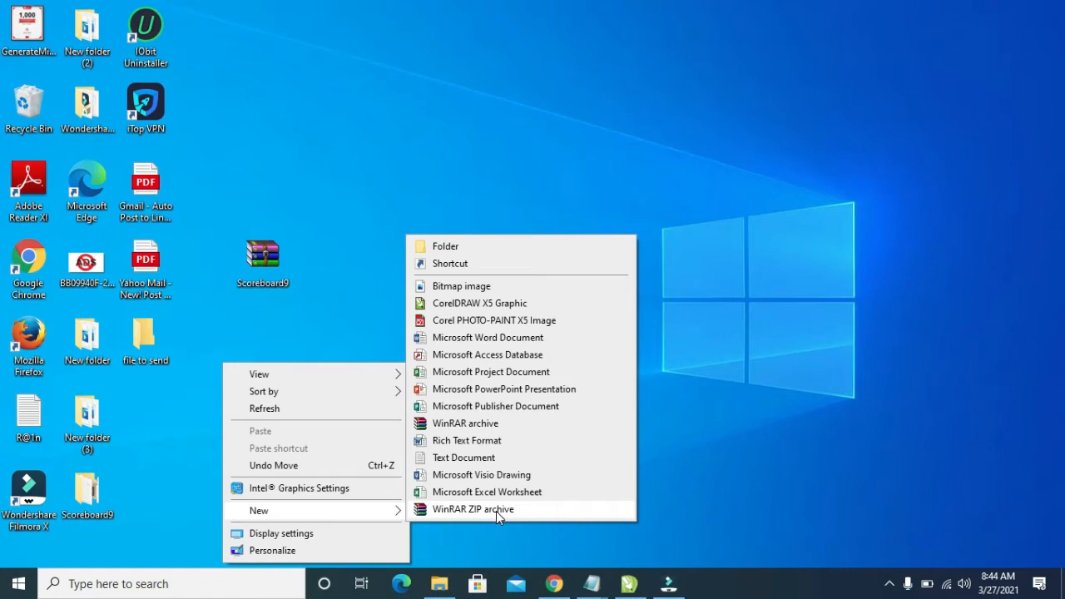
{"action": "mouse_move", "coordinate": [464, 519]}
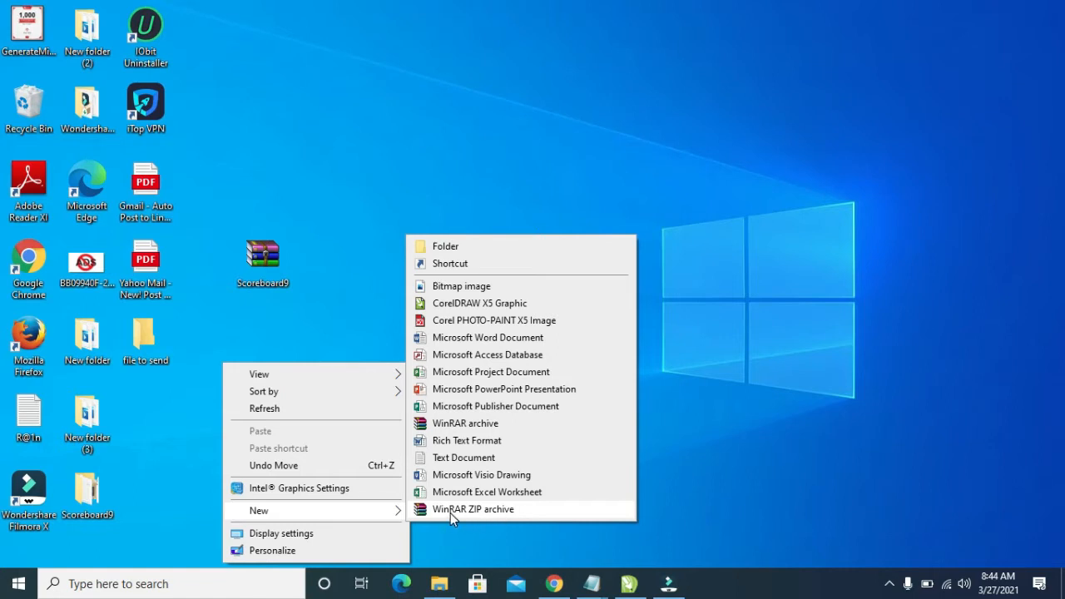
{"action": "mouse_move", "coordinate": [478, 514]}
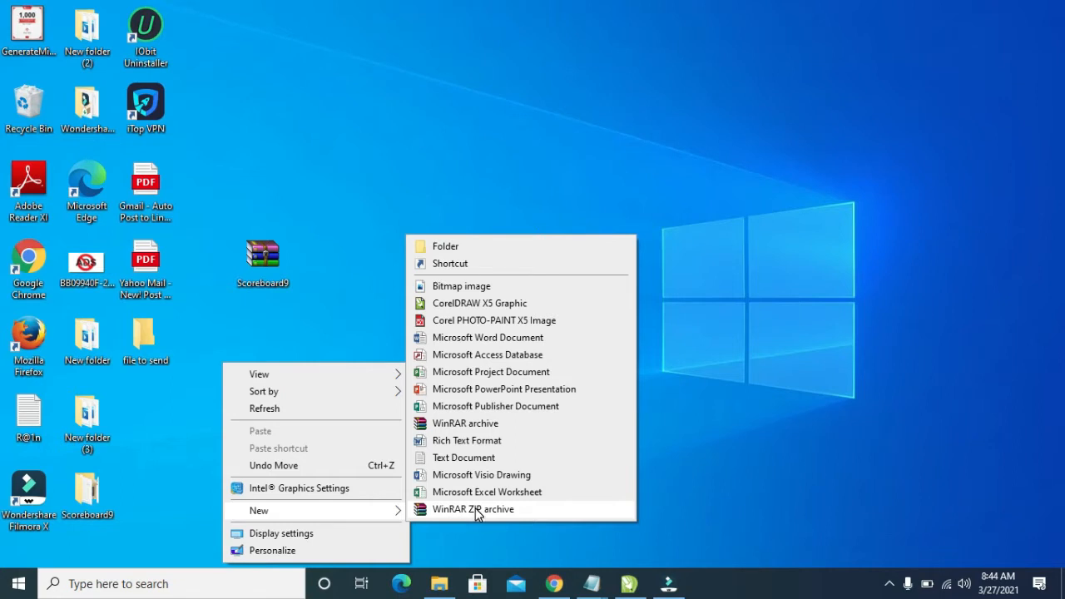
{"action": "mouse_move", "coordinate": [506, 517]}
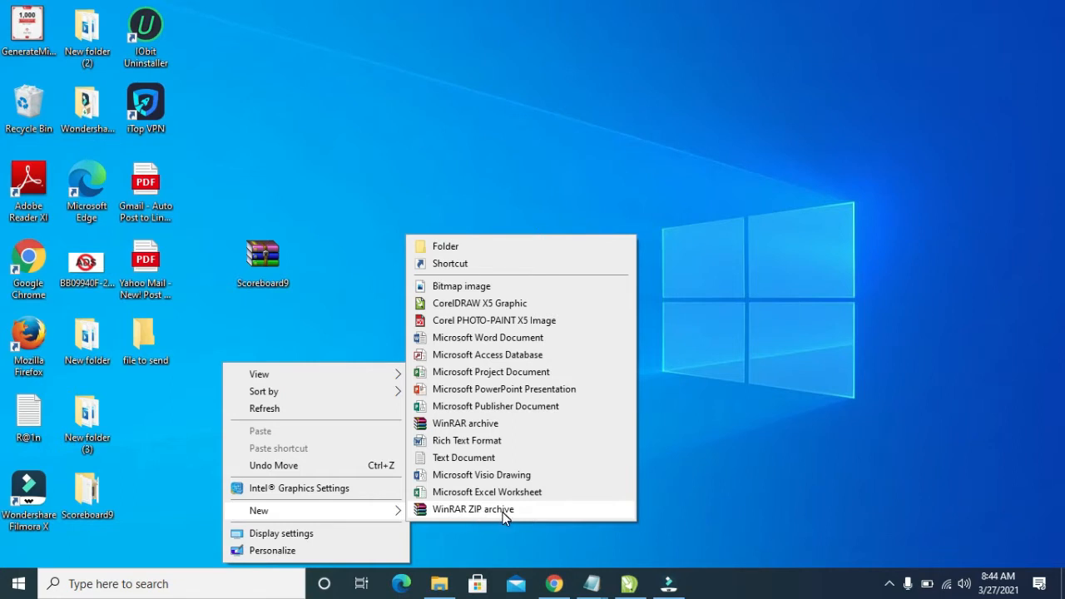
{"action": "left_click", "coordinate": [472, 508]}
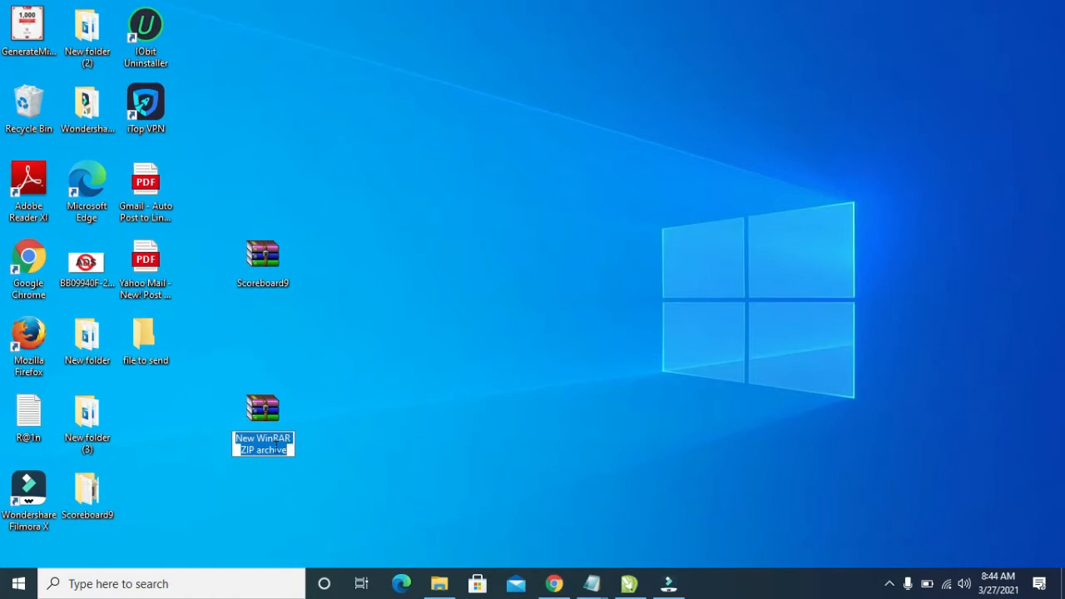
Rename the new archive to 'Files for email'.
{"action": "type", "text": "Files for email"}
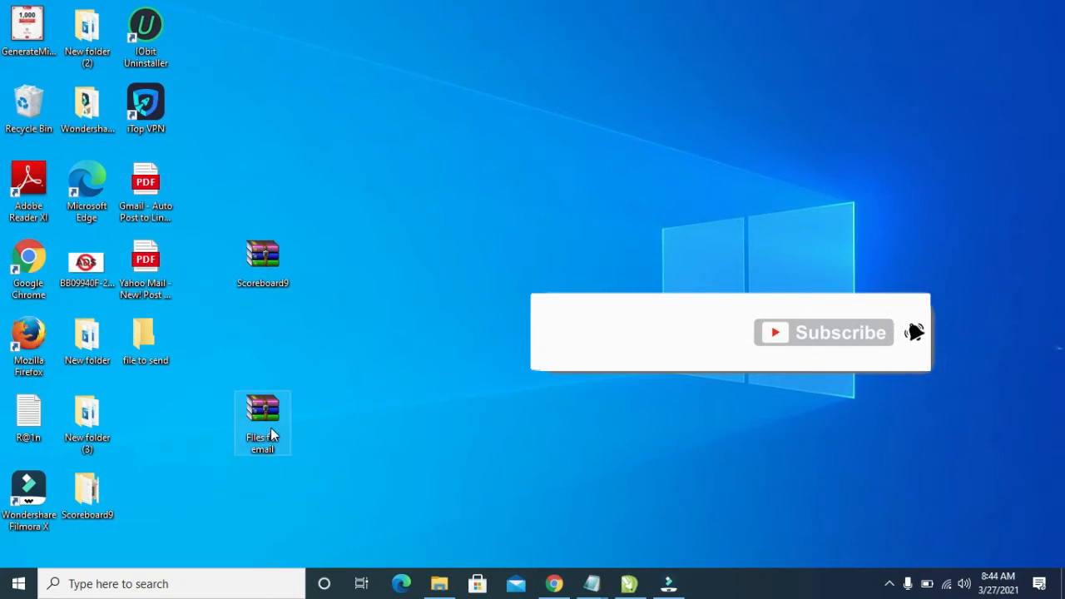
{"action": "mouse_move", "coordinate": [262, 416]}
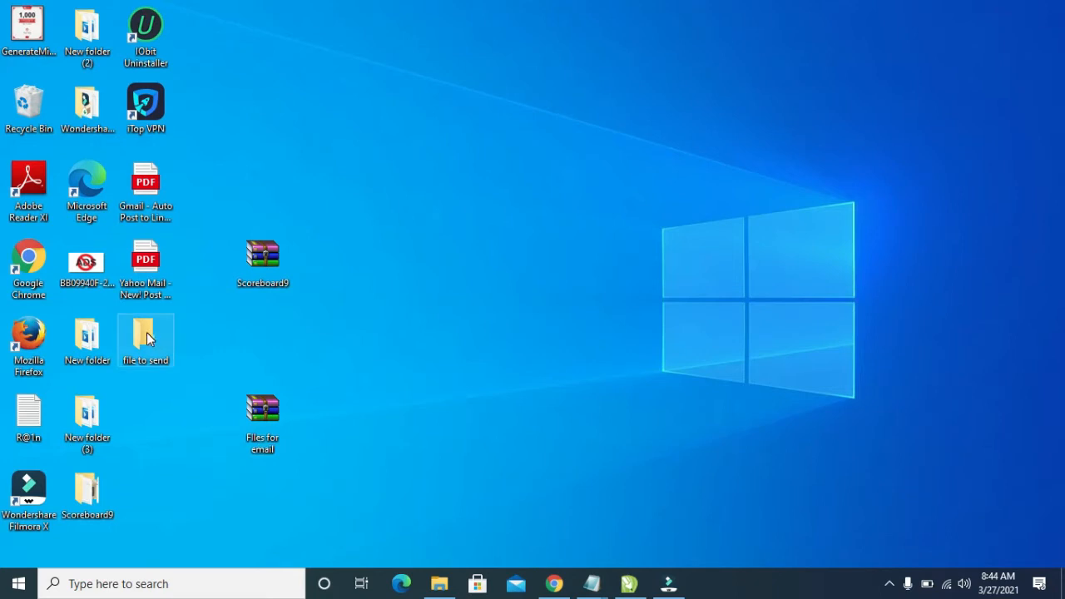
{"action": "mouse_move", "coordinate": [145, 337]}
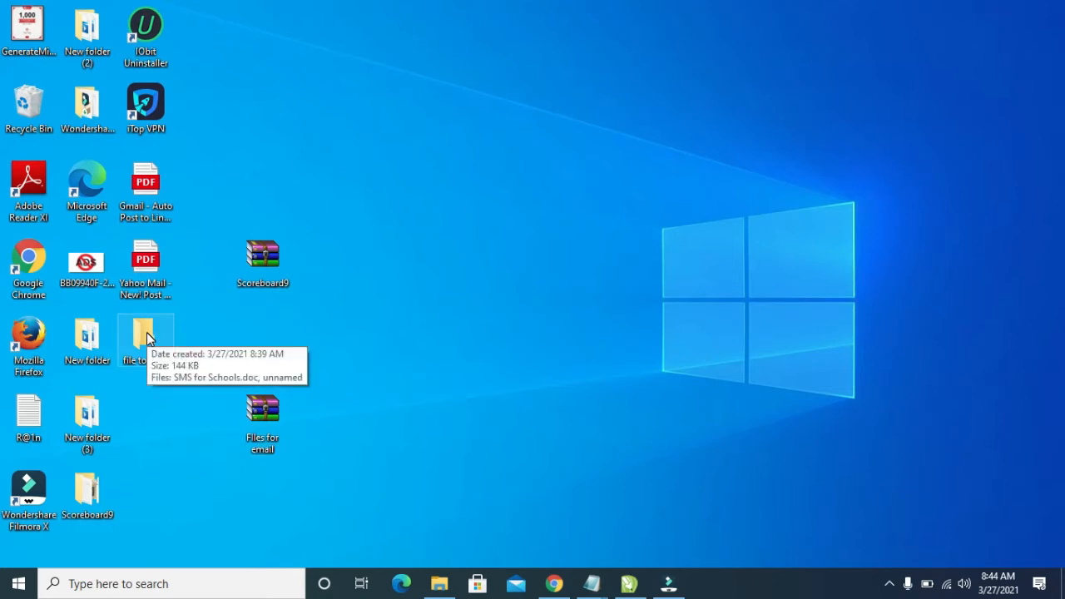
{"action": "mouse_move", "coordinate": [262, 408]}
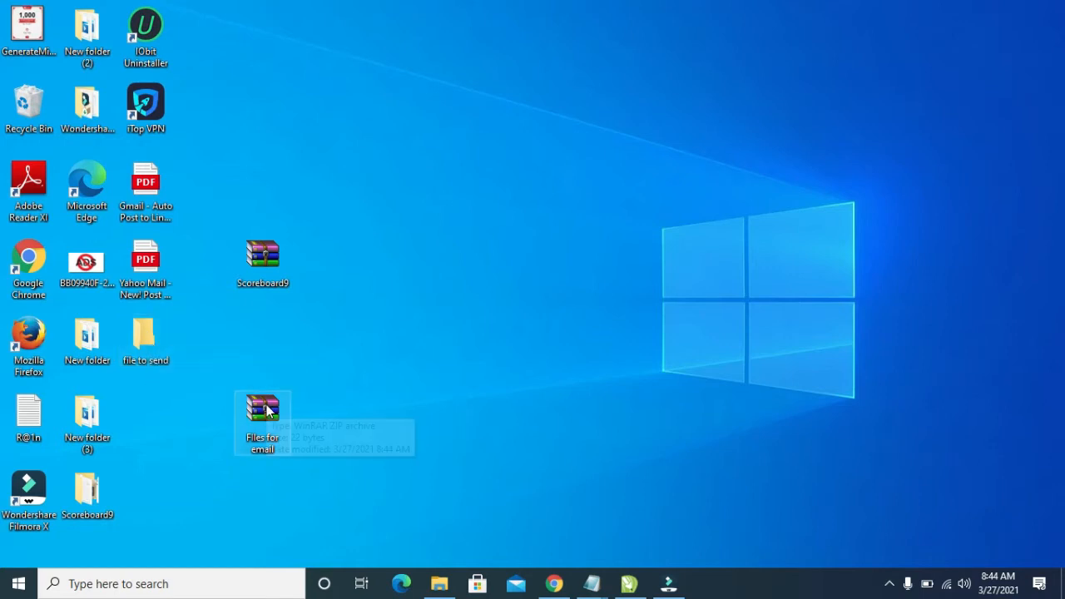
{"action": "mouse_move", "coordinate": [212, 373]}
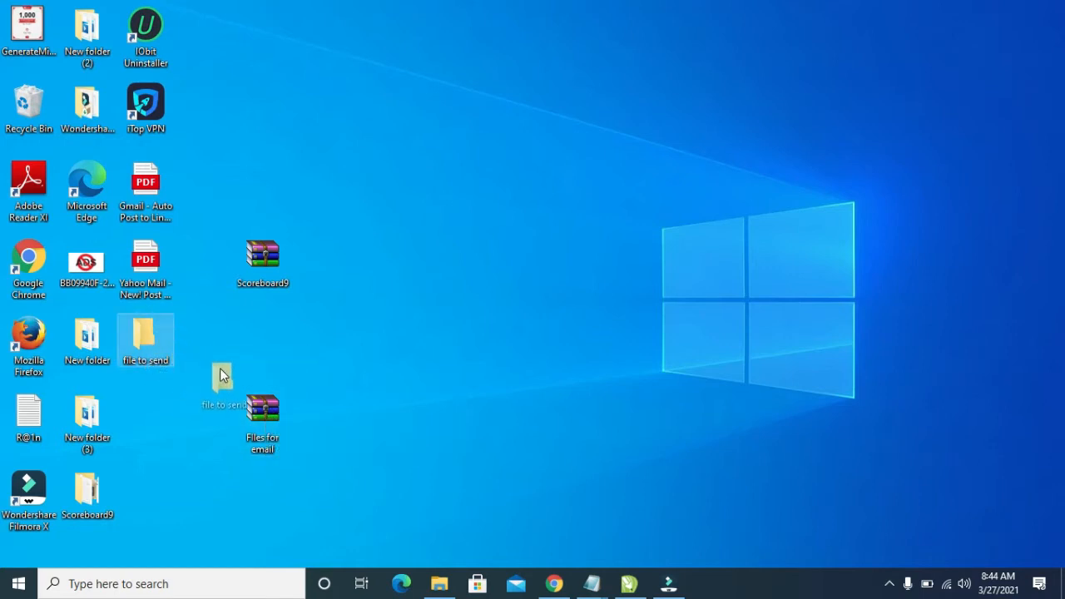
Drag the 'file to send' folder onto the 'Files for email' archive.
{"action": "left_click_drag", "start_coordinate": [220, 374], "coordinate": [262, 408]}
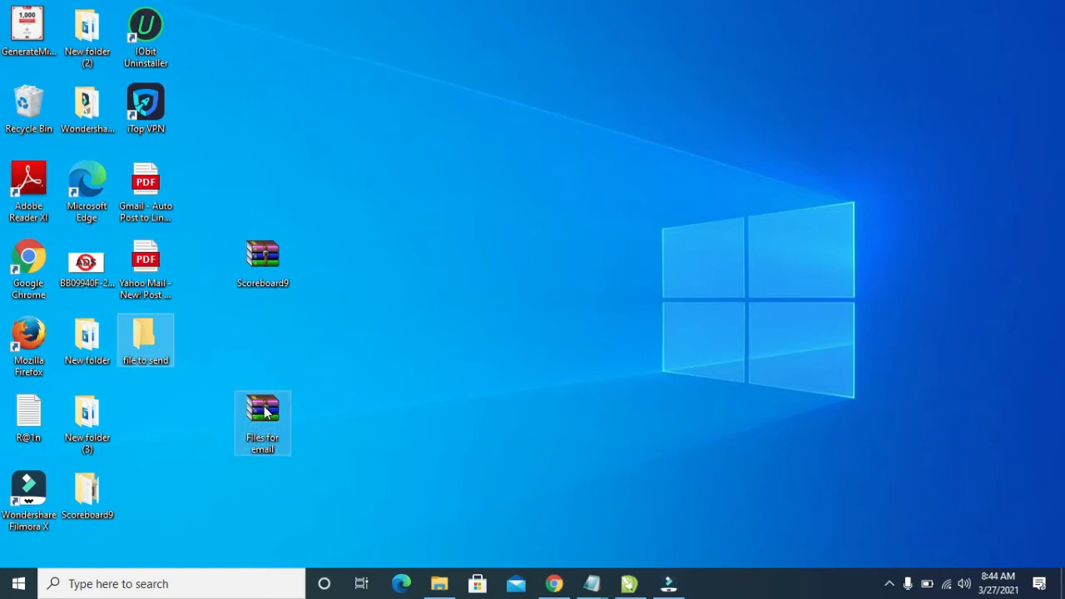
{"action": "mouse_move", "coordinate": [262, 416]}
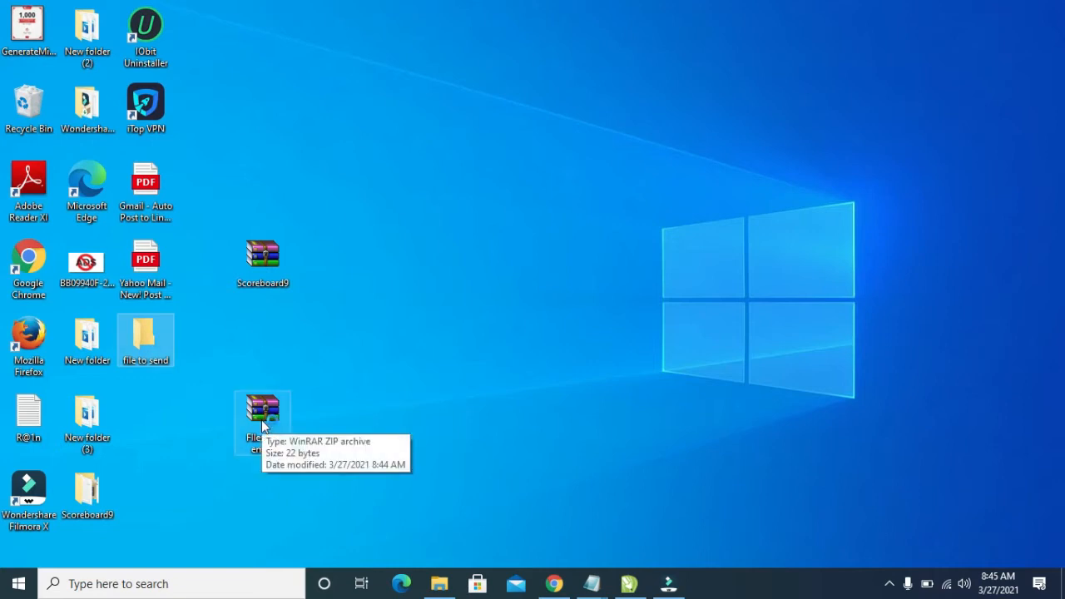
{"action": "left_click", "coordinate": [262, 420]}
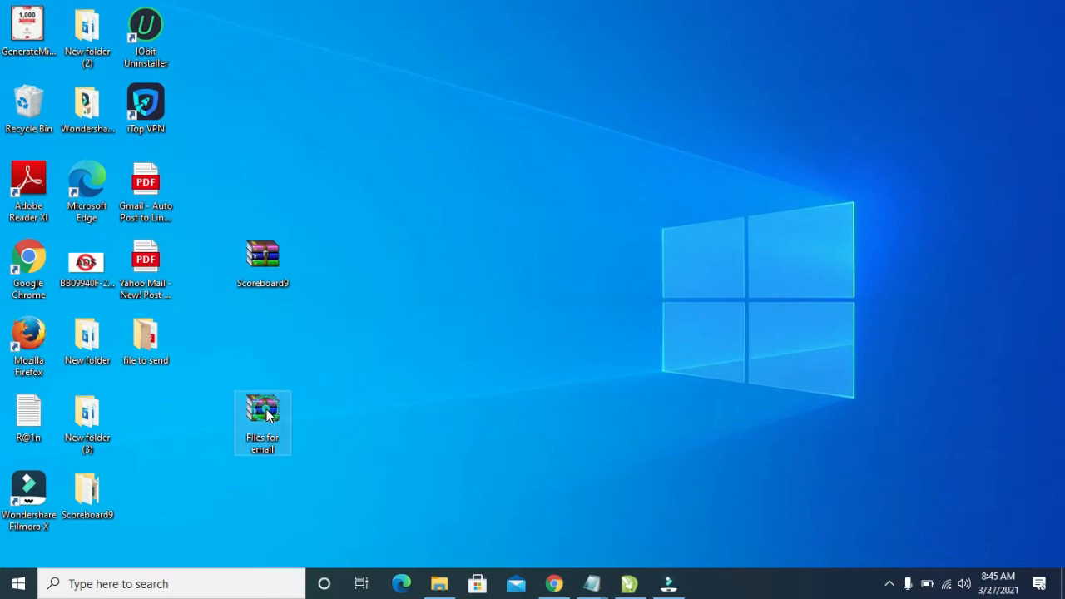
Verify the archive contains the 'file to send' folder, then close WinRAR.
{"action": "double_click", "coordinate": [262, 423]}
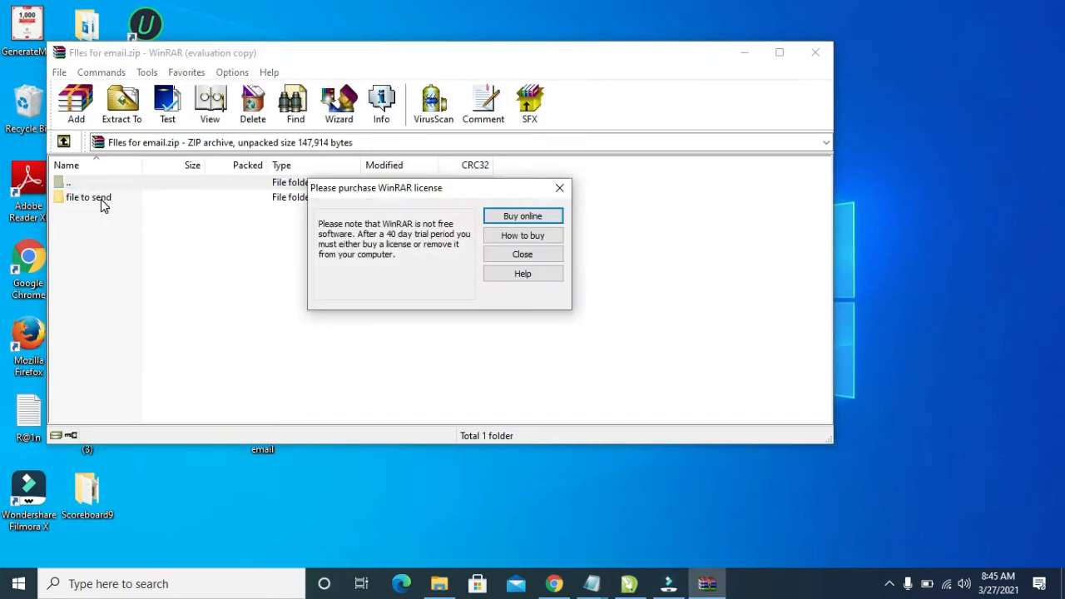
{"action": "left_click", "coordinate": [559, 187]}
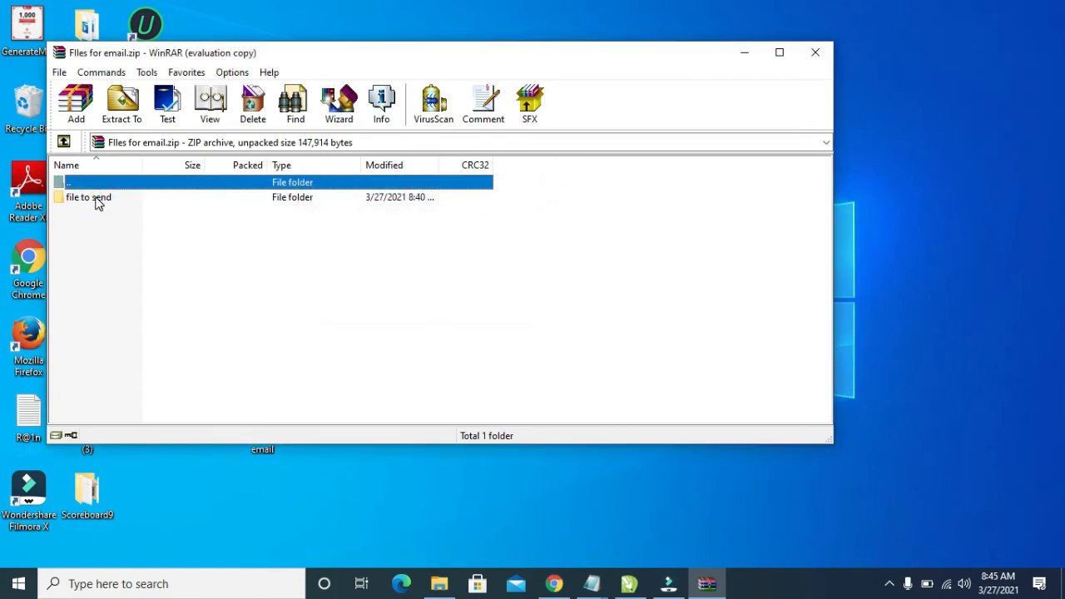
{"action": "double_click", "coordinate": [88, 197]}
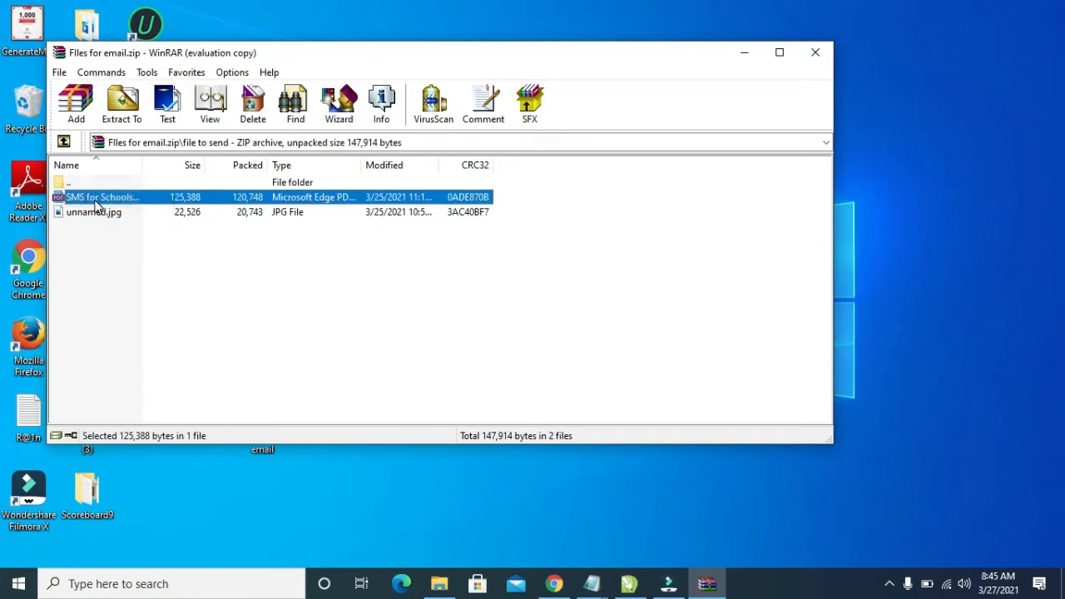
{"action": "mouse_move", "coordinate": [845, 116]}
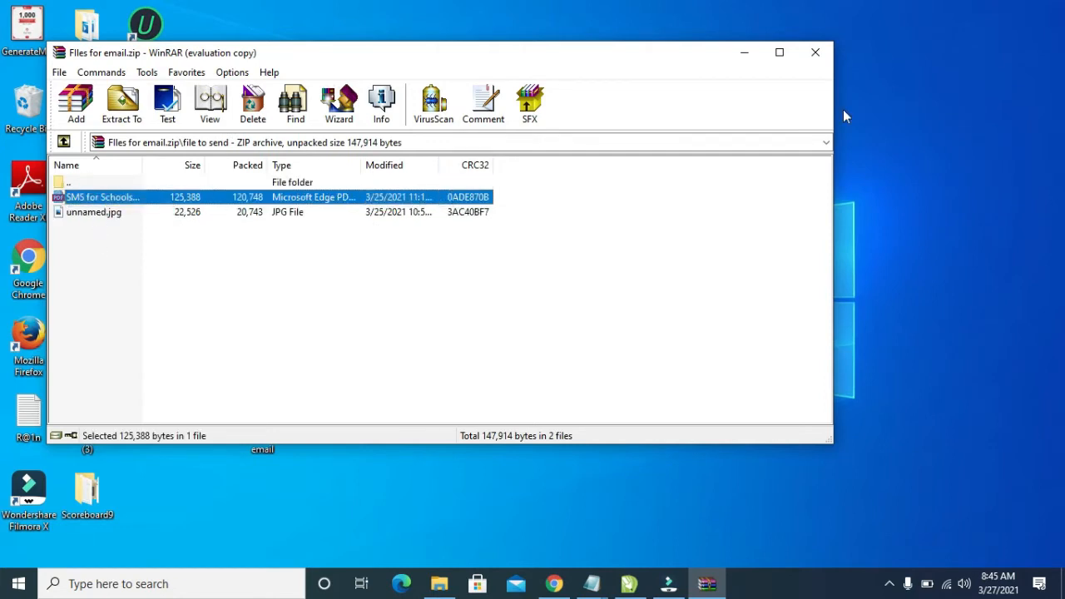
{"action": "left_click", "coordinate": [815, 53]}
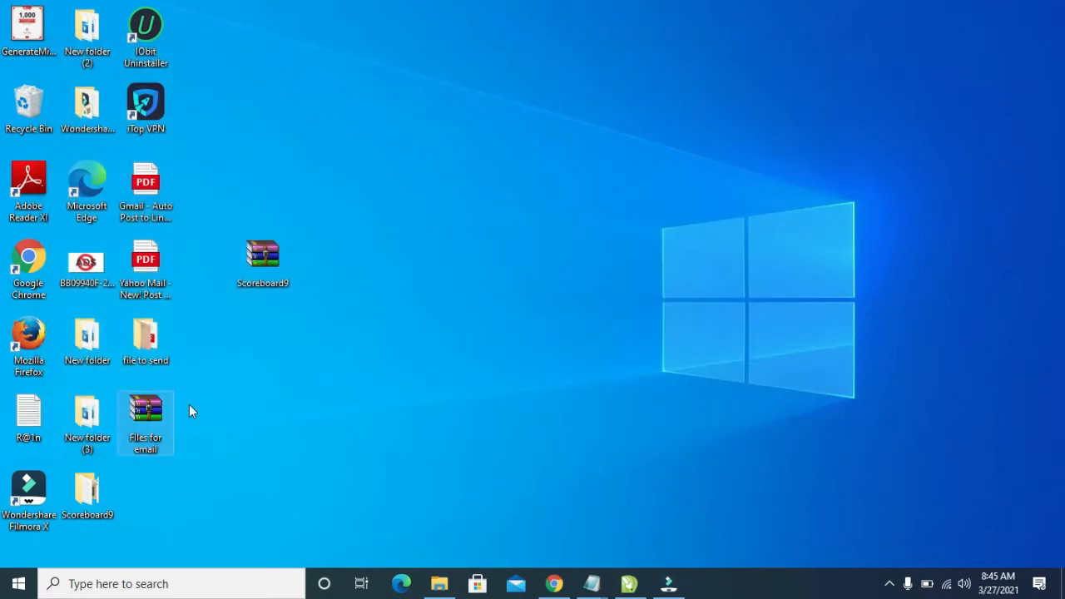
{"action": "mouse_move", "coordinate": [526, 525]}
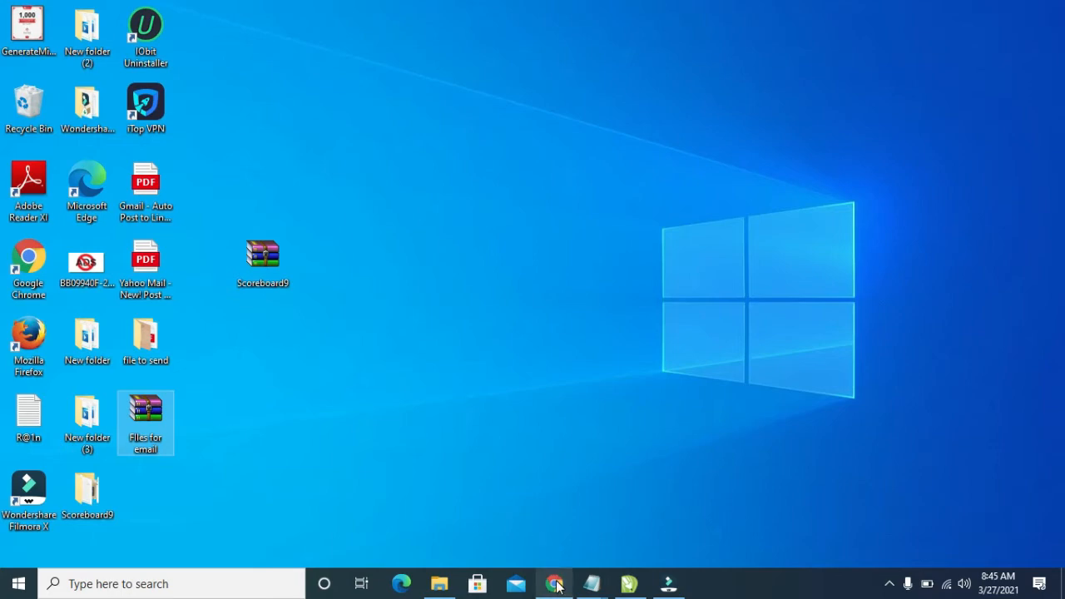
Switch to the browser and compose a new Yahoo Mail message.
{"action": "left_click", "coordinate": [554, 583]}
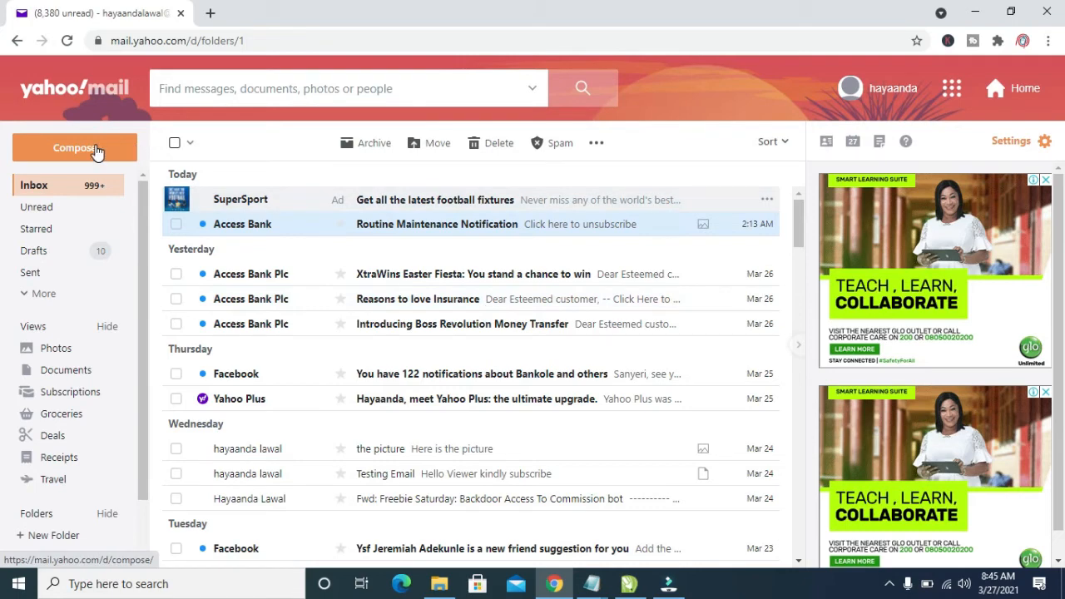
{"action": "left_click", "coordinate": [74, 148]}
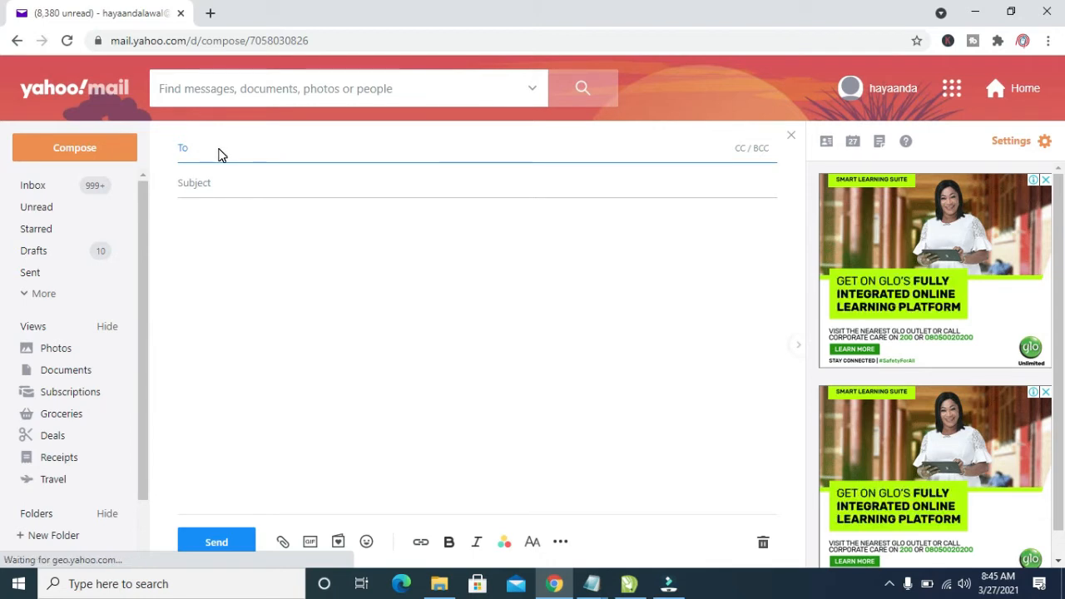
{"action": "type", "text": "Lawal"}
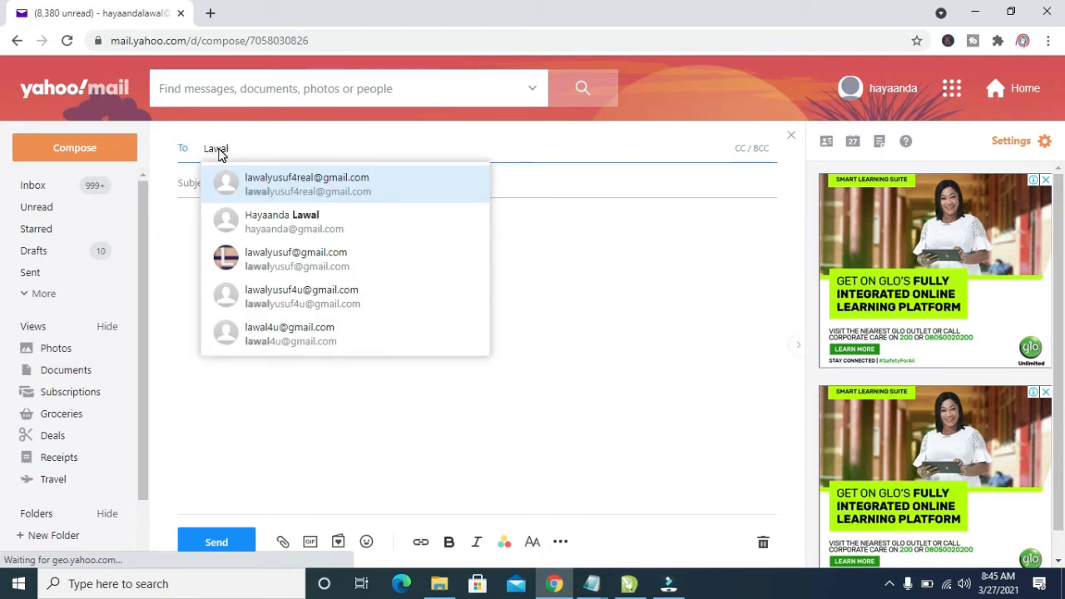
{"action": "type", "text": "4"}
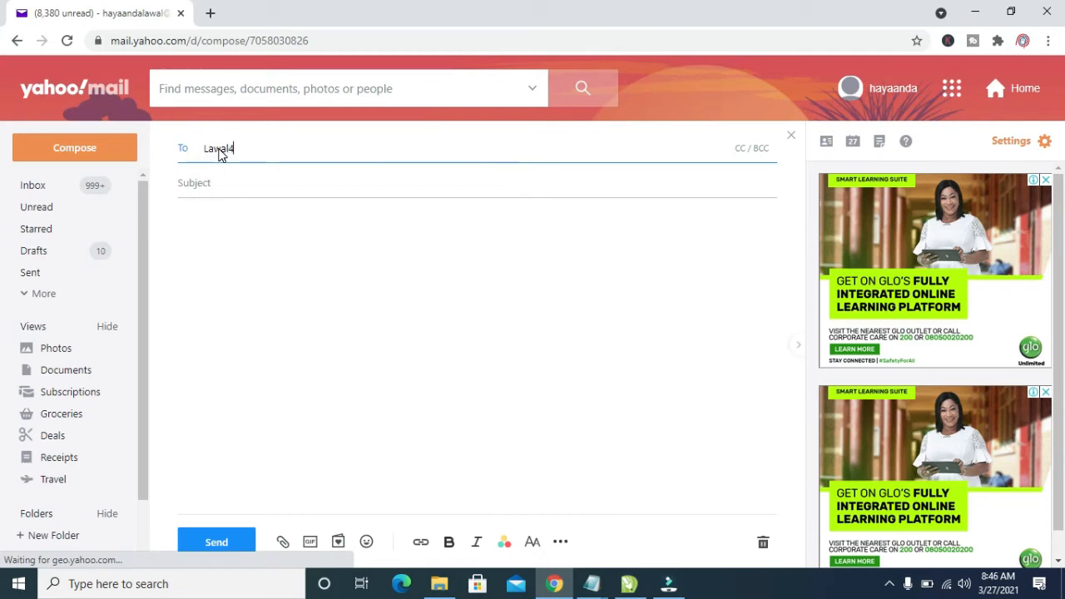
{"action": "type", "text": "4u"}
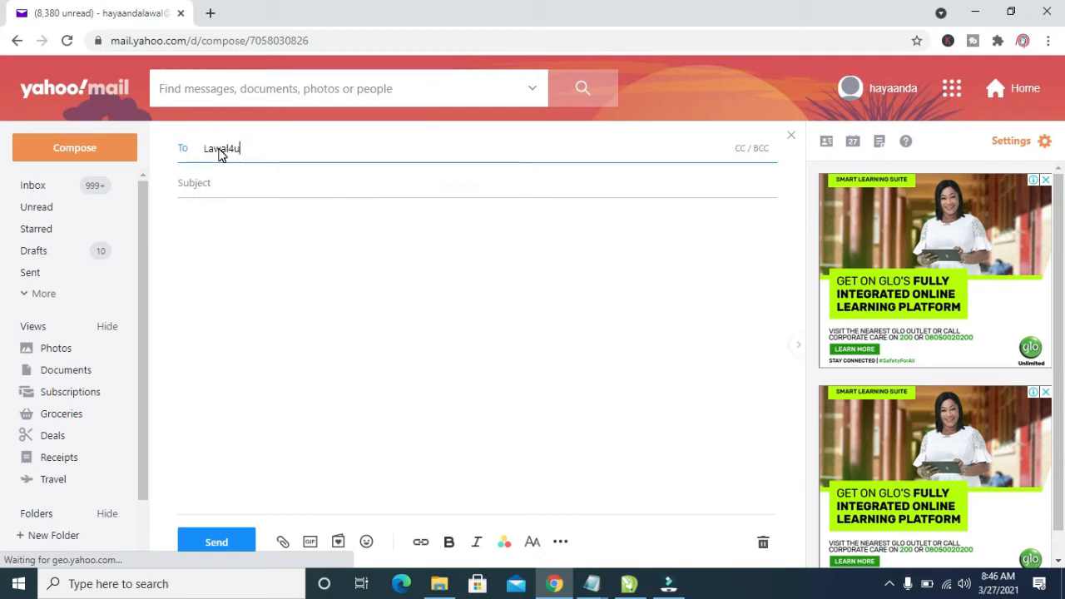
{"action": "type", "text": "@"}
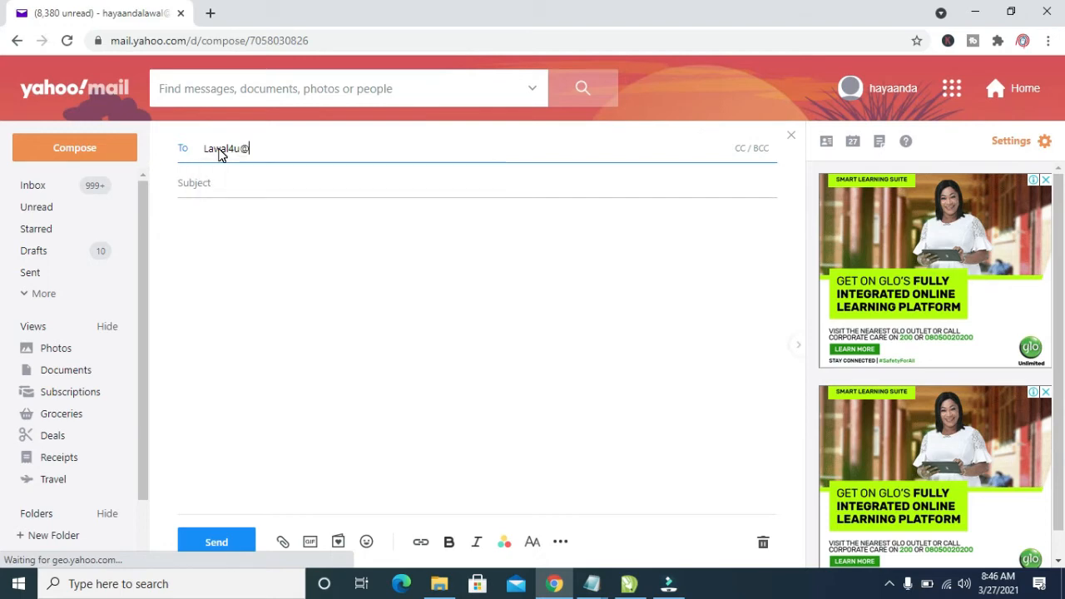
{"action": "type", "text": "@"}
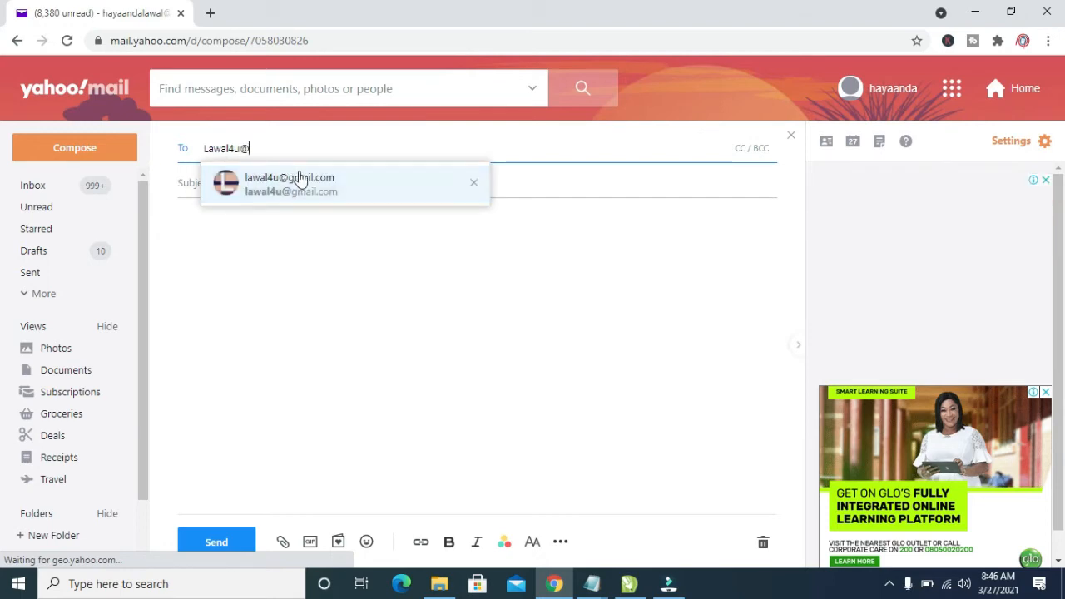
{"action": "left_click", "coordinate": [289, 178]}
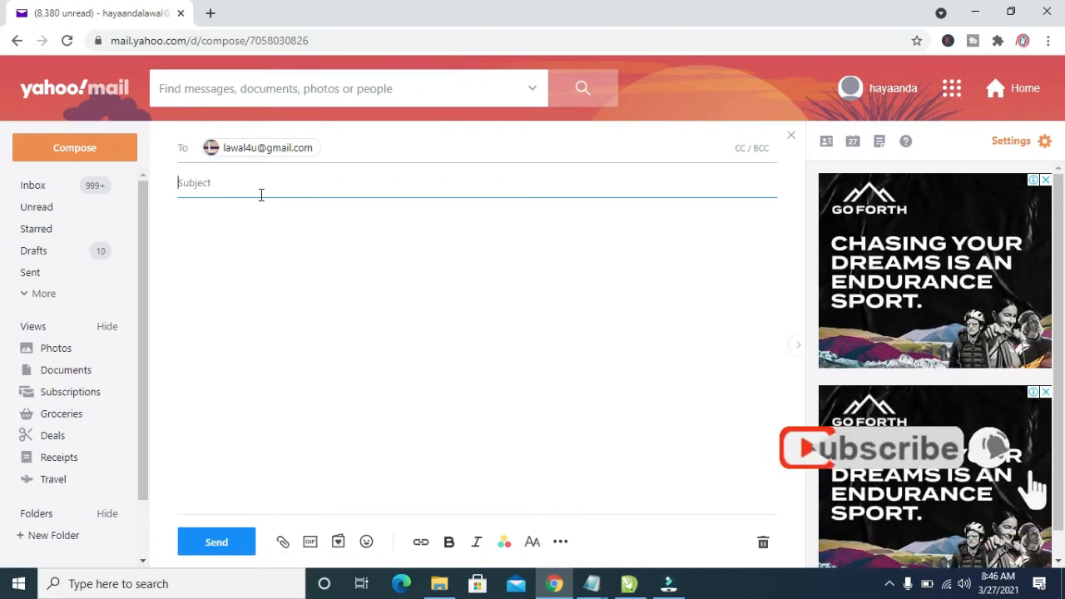
Type subject 'the doc' and body 'Please find attached'.
{"action": "type", "text": "the"}
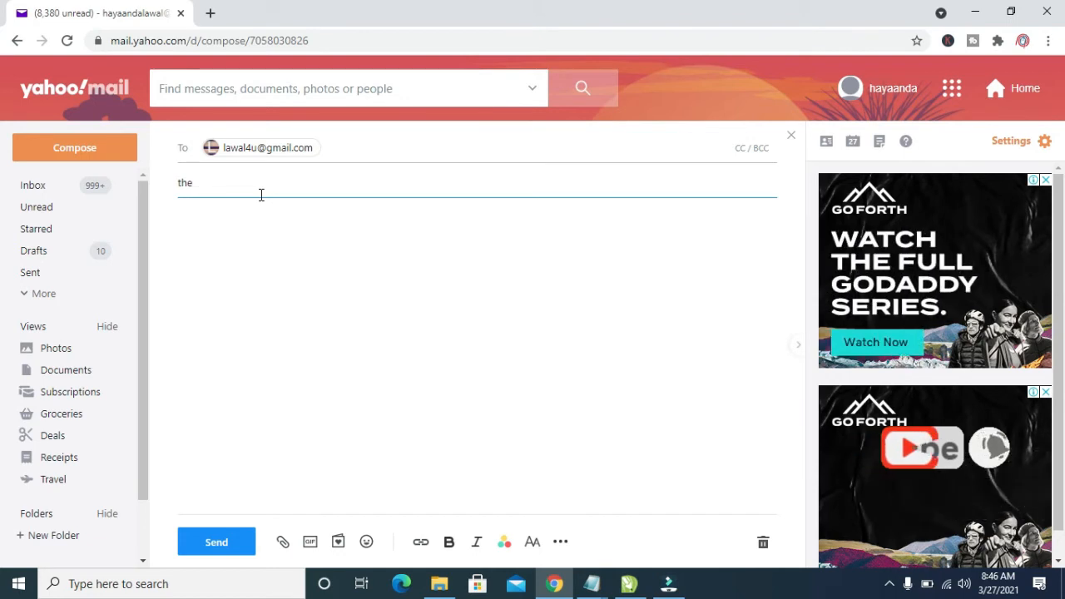
{"action": "type", "text": "doc"}
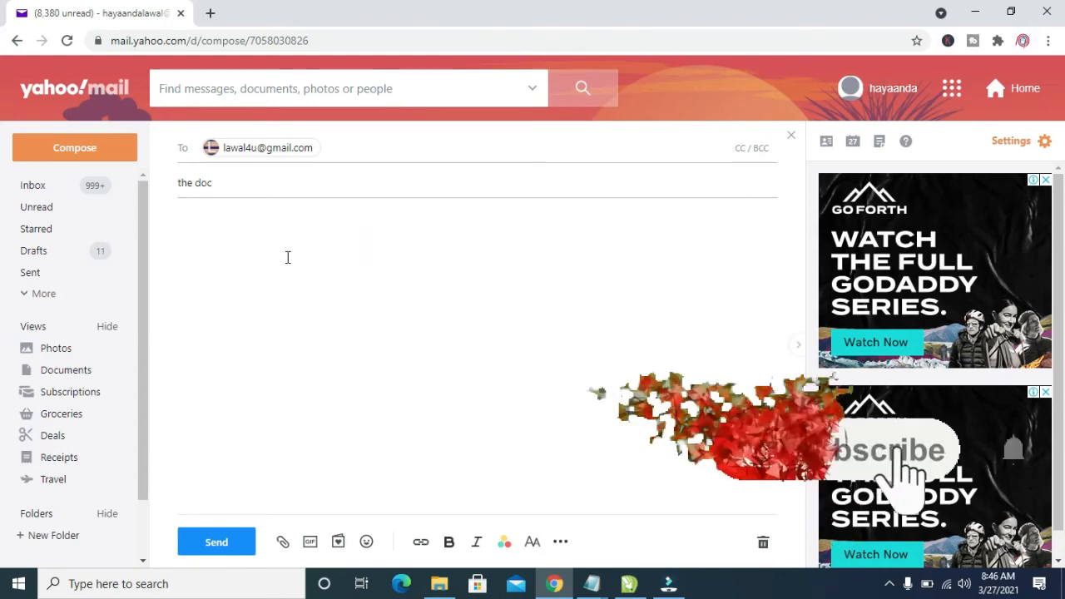
{"action": "type", "text": "Please find a"}
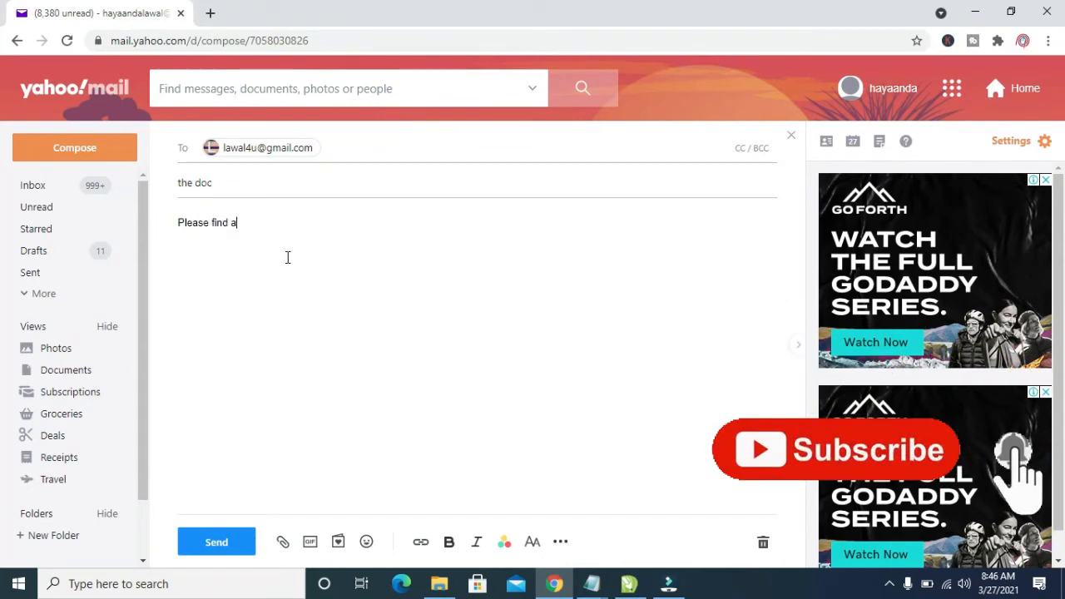
{"action": "type", "text": "ttach"}
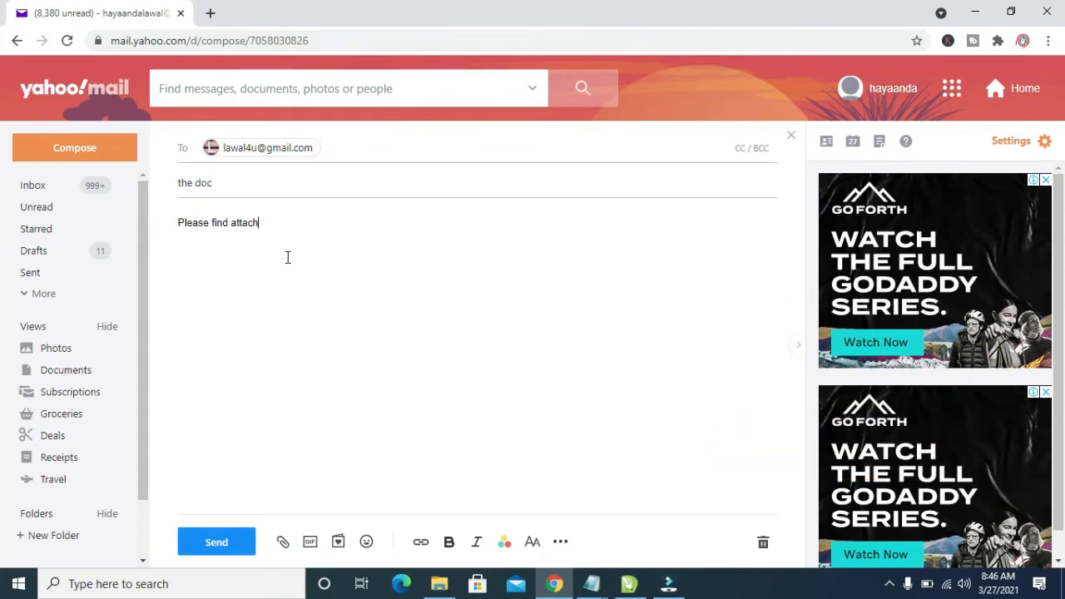
{"action": "type", "text": "ed"}
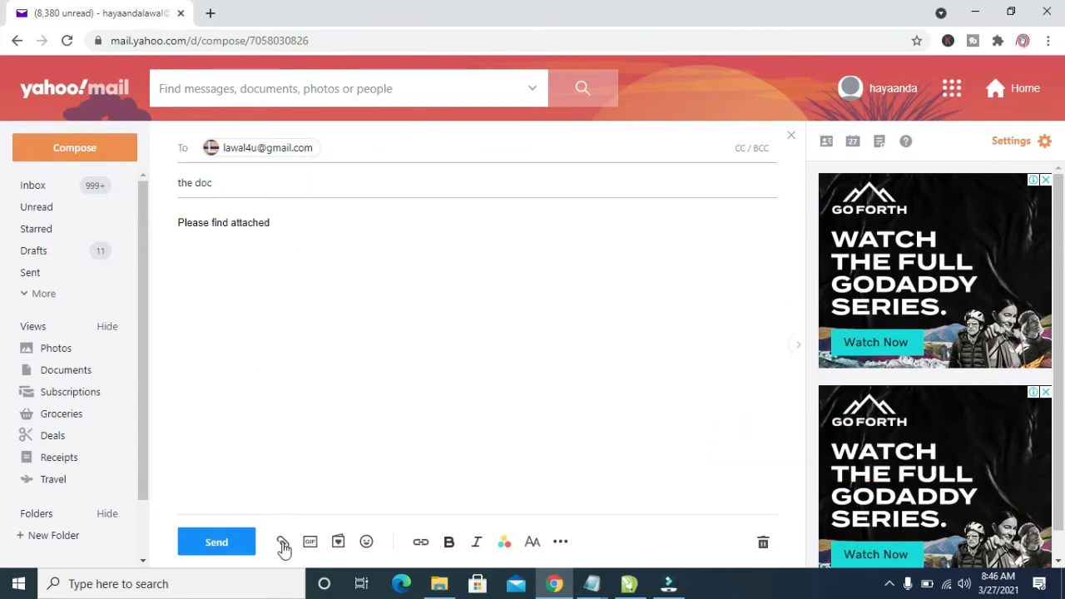
Choose to attach files from the computer via the paperclip menu.
{"action": "left_click", "coordinate": [282, 542]}
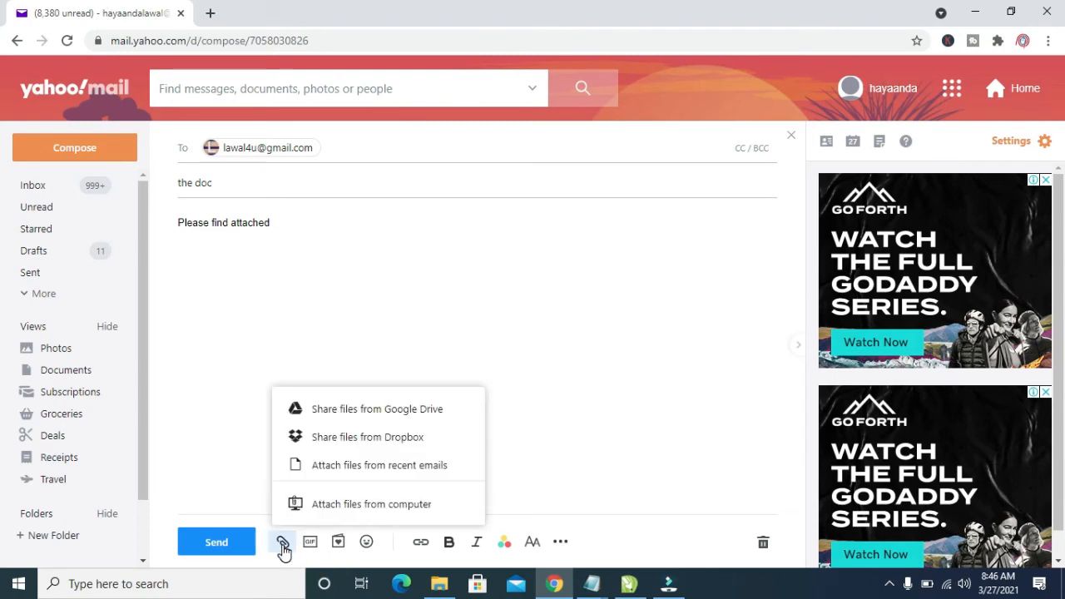
{"action": "mouse_move", "coordinate": [372, 503]}
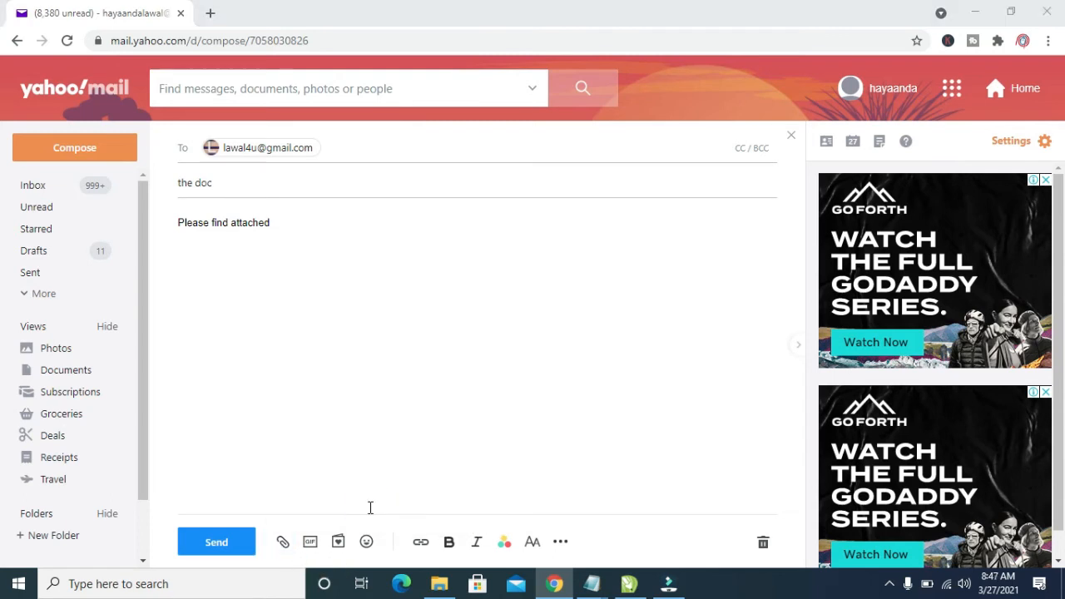
{"action": "left_click", "coordinate": [283, 541]}
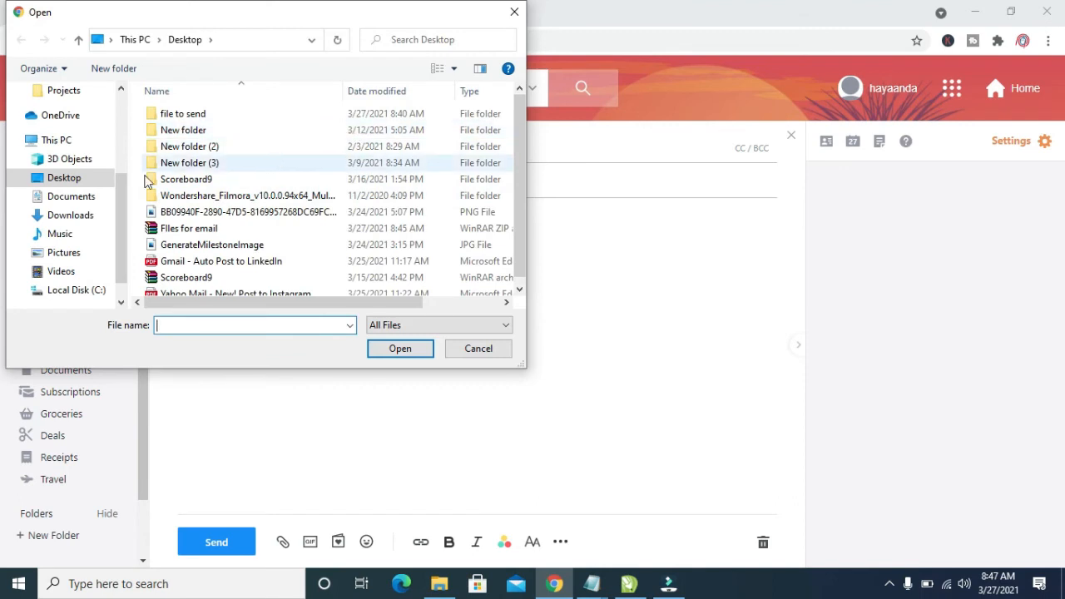
Select 'Files for email' from the Desktop folder and attach it.
{"action": "left_click", "coordinate": [64, 177]}
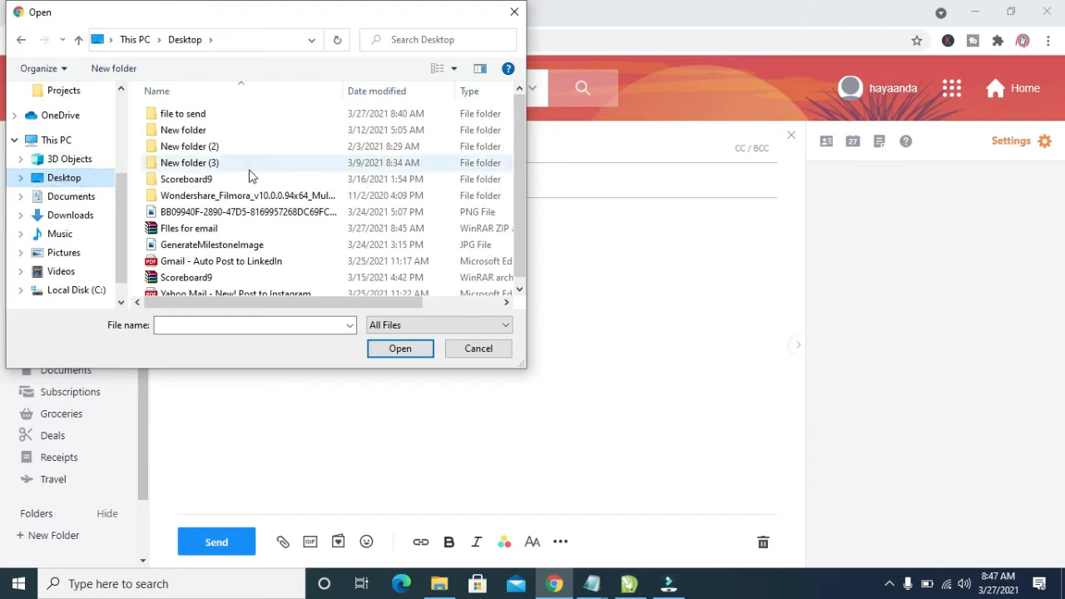
{"action": "scroll", "scroll_direction": "down", "scroll_amount": 3}
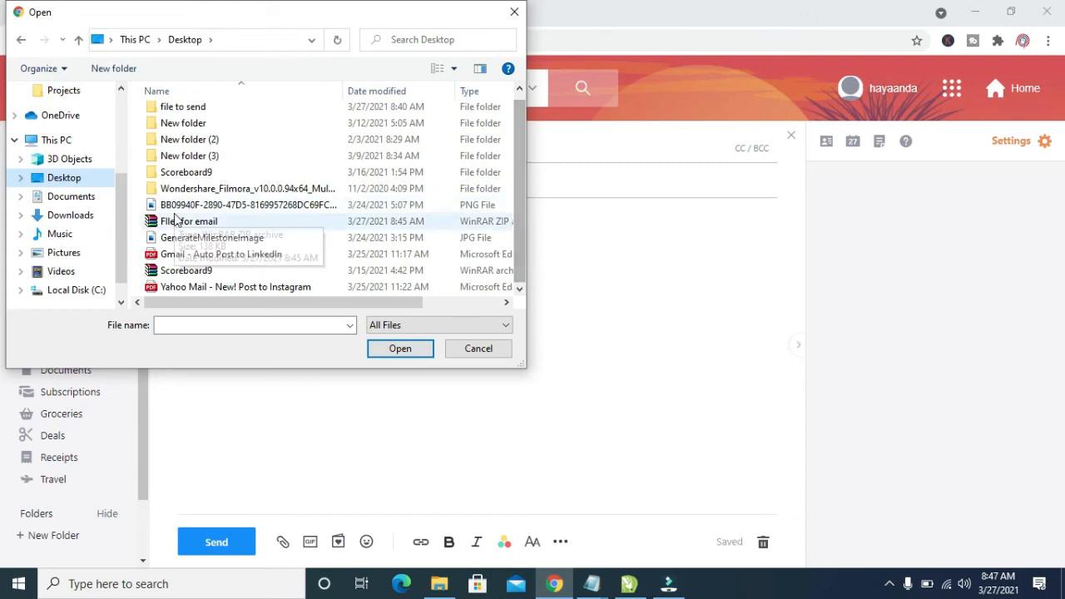
{"action": "mouse_move", "coordinate": [175, 226]}
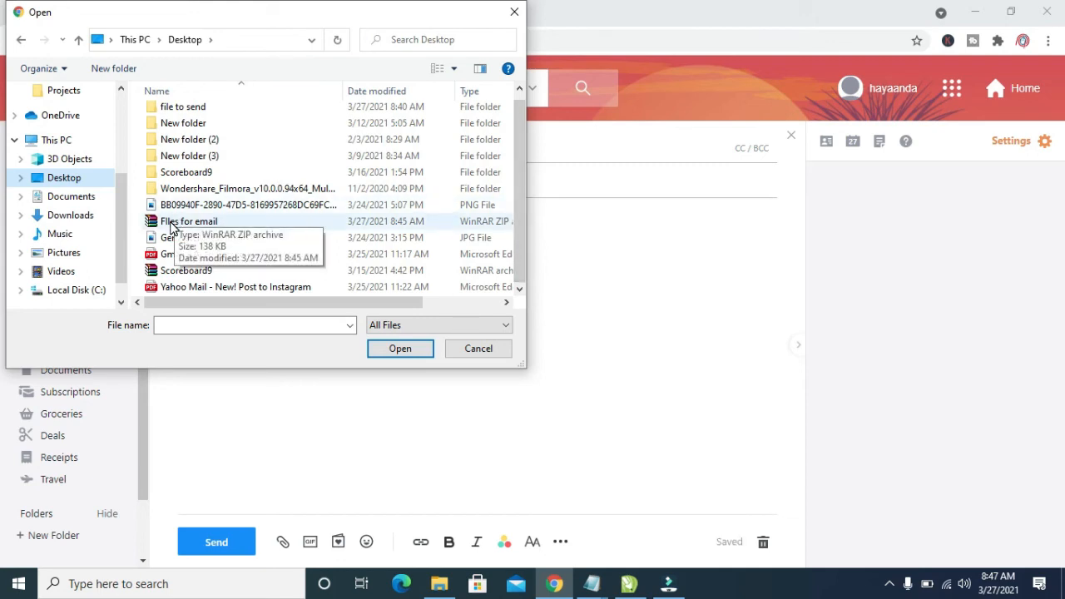
{"action": "left_click", "coordinate": [189, 221]}
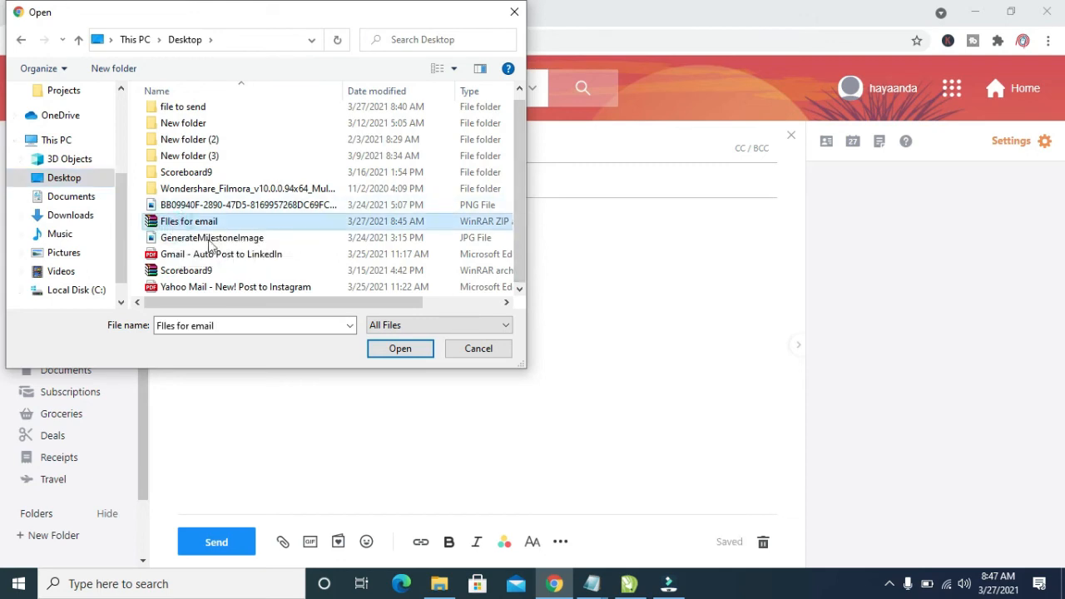
{"action": "left_click", "coordinate": [400, 348]}
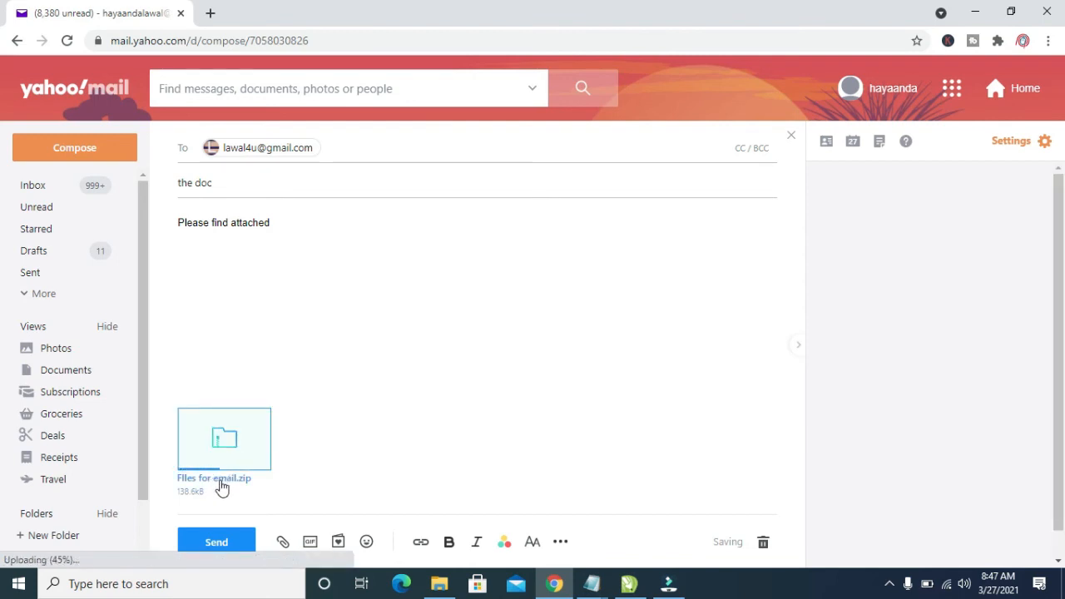
{"action": "mouse_move", "coordinate": [370, 462]}
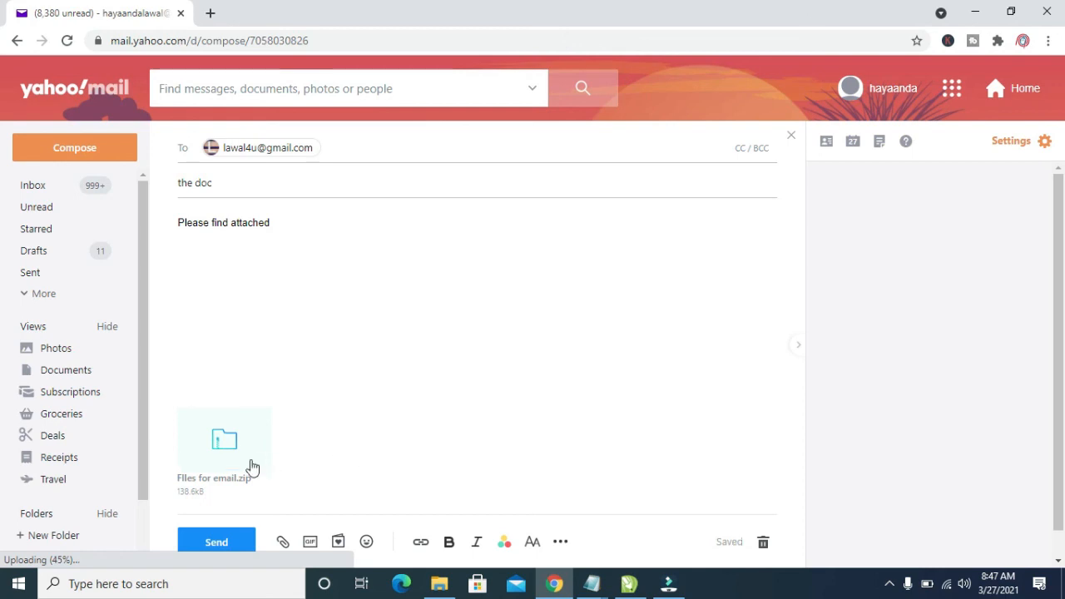
{"action": "mouse_move", "coordinate": [253, 537]}
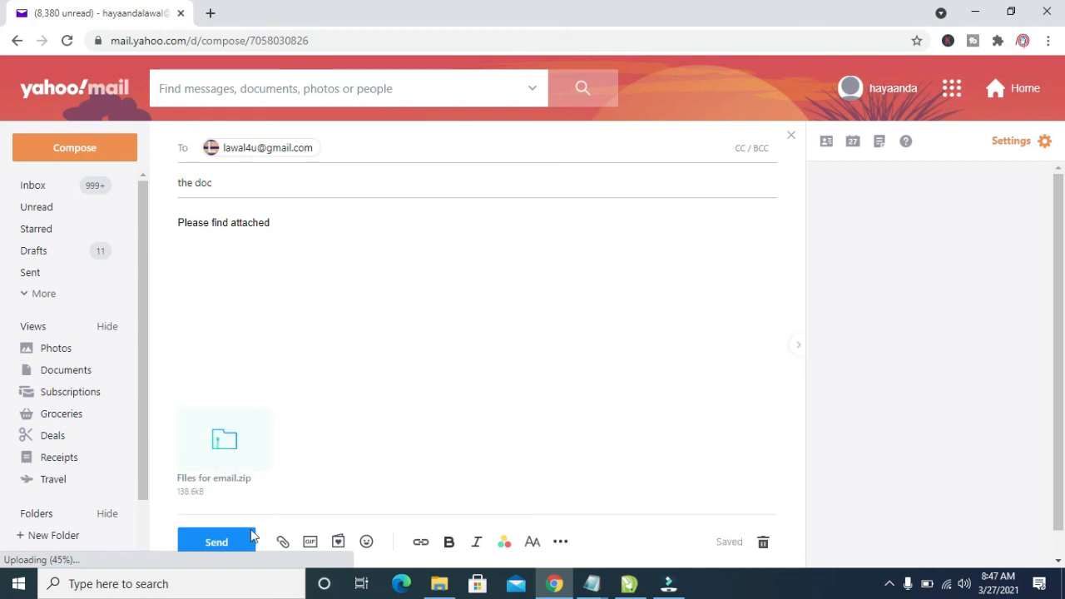
Send the message with Files for email.zip attached.
{"action": "left_click", "coordinate": [216, 541]}
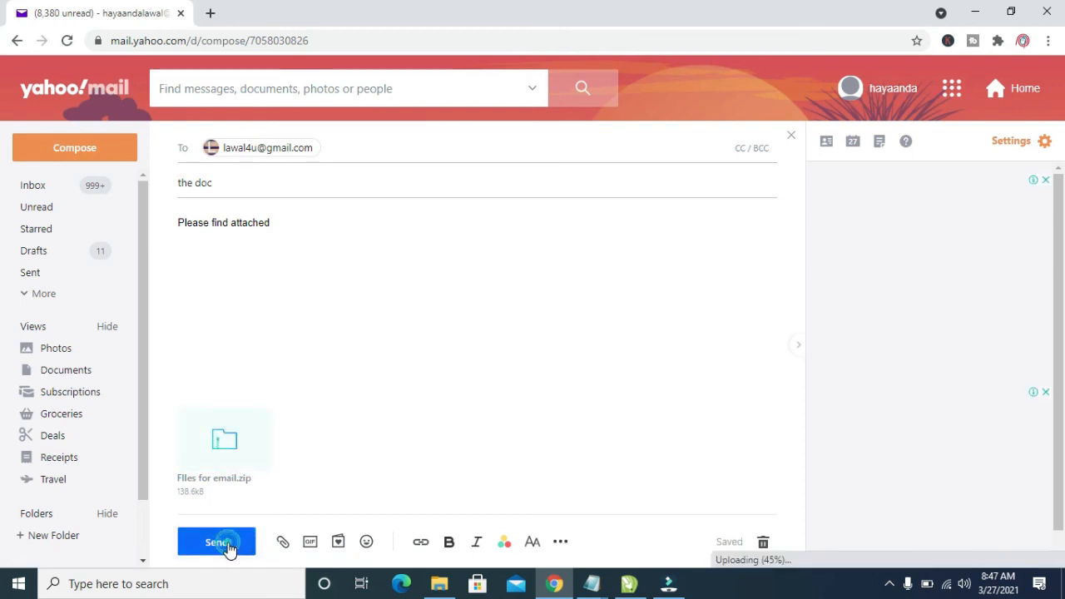
Press Send again until Yahoo Mail shows 'Your message has been sent'.
{"action": "left_click", "coordinate": [216, 542]}
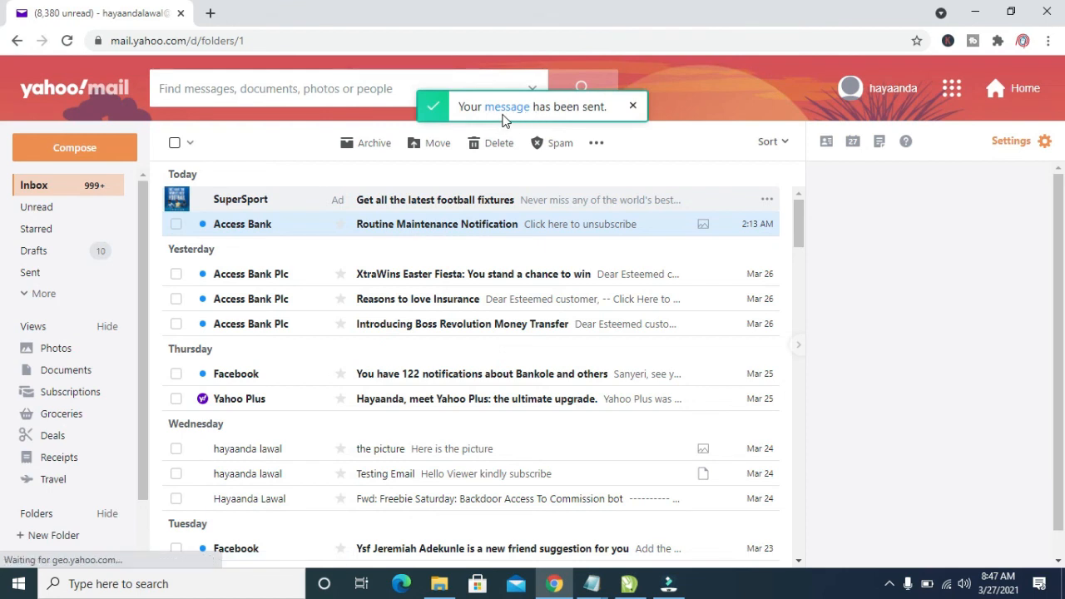
{"action": "mouse_move", "coordinate": [595, 112]}
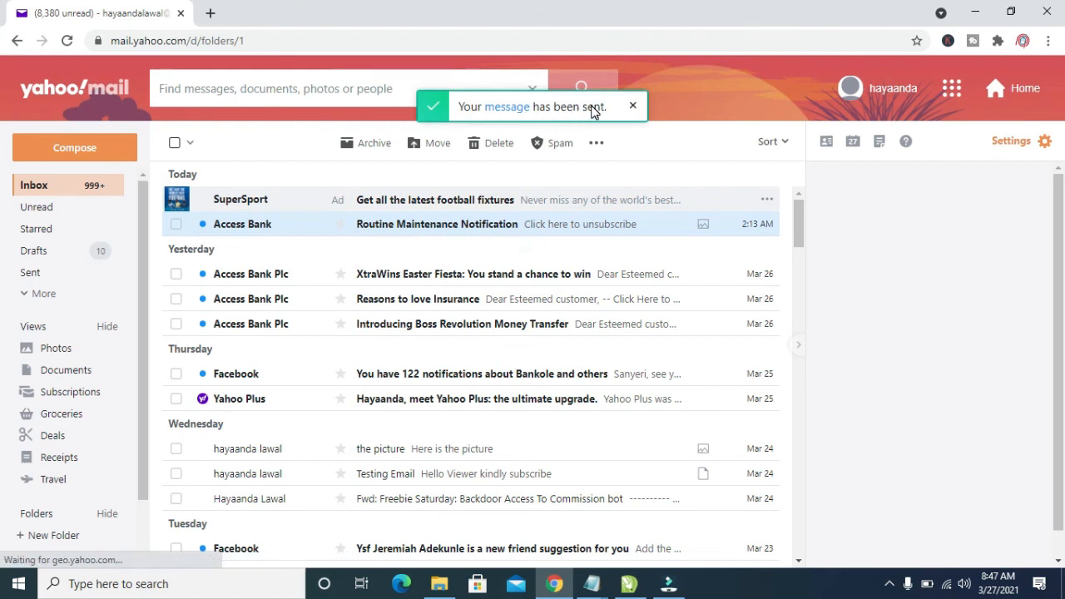